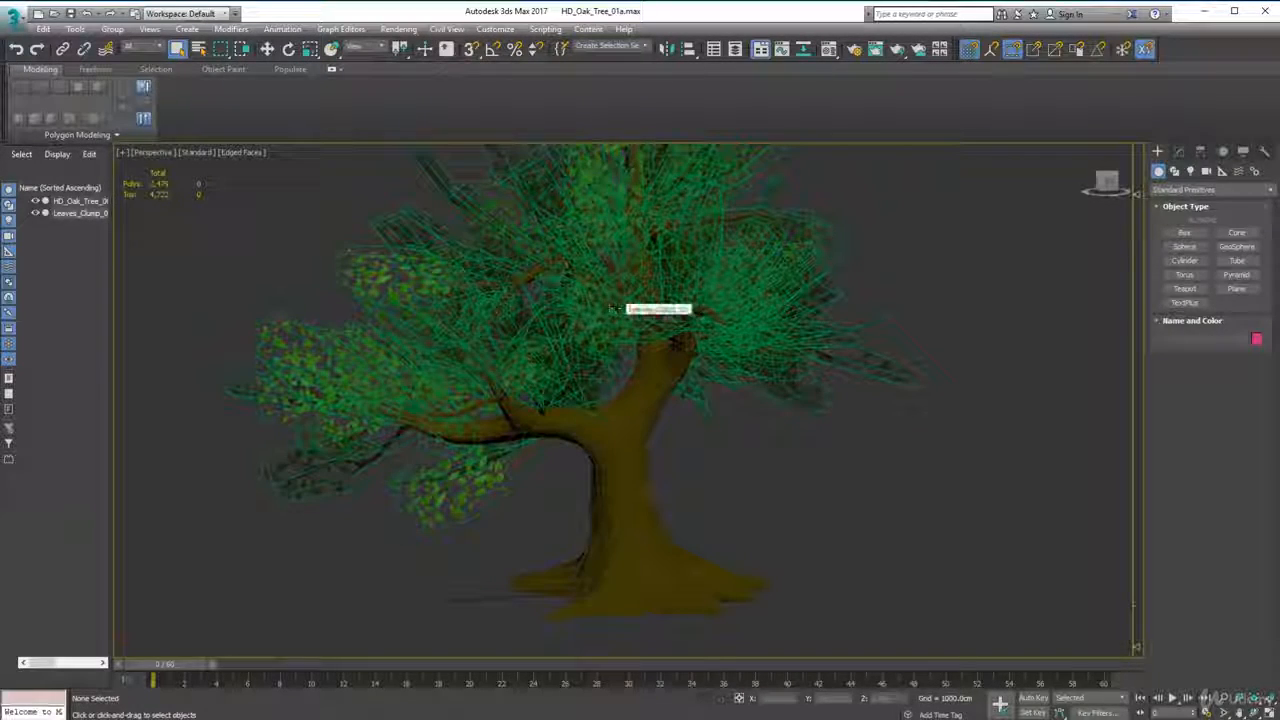
- Select the HD_Oak_Tree trunk object so it can be hidden
{"action": "left_click", "coordinate": [640, 480]}
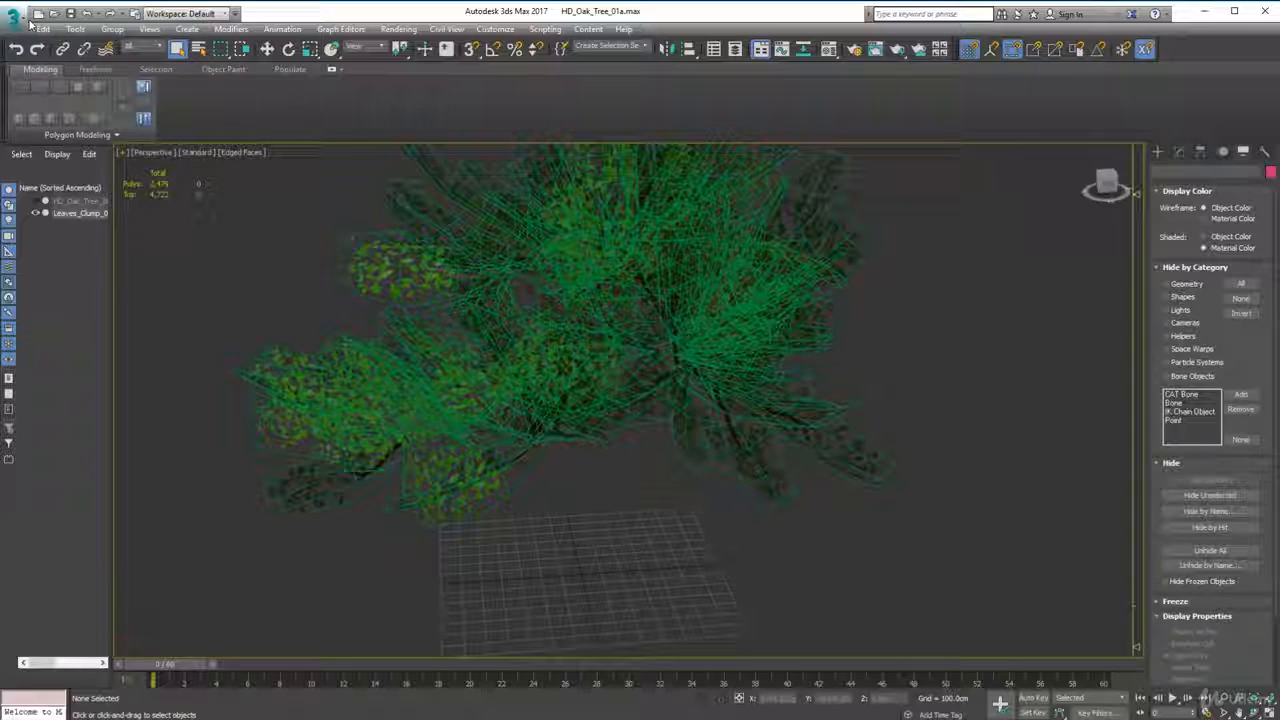
- Merge HD_Oak_Tree_002 from Meshes/High_Detail/HD_Oak_Tree_Trunk.max, bypassing the missing-DLL warning
{"action": "left_click", "coordinate": [14, 13]}
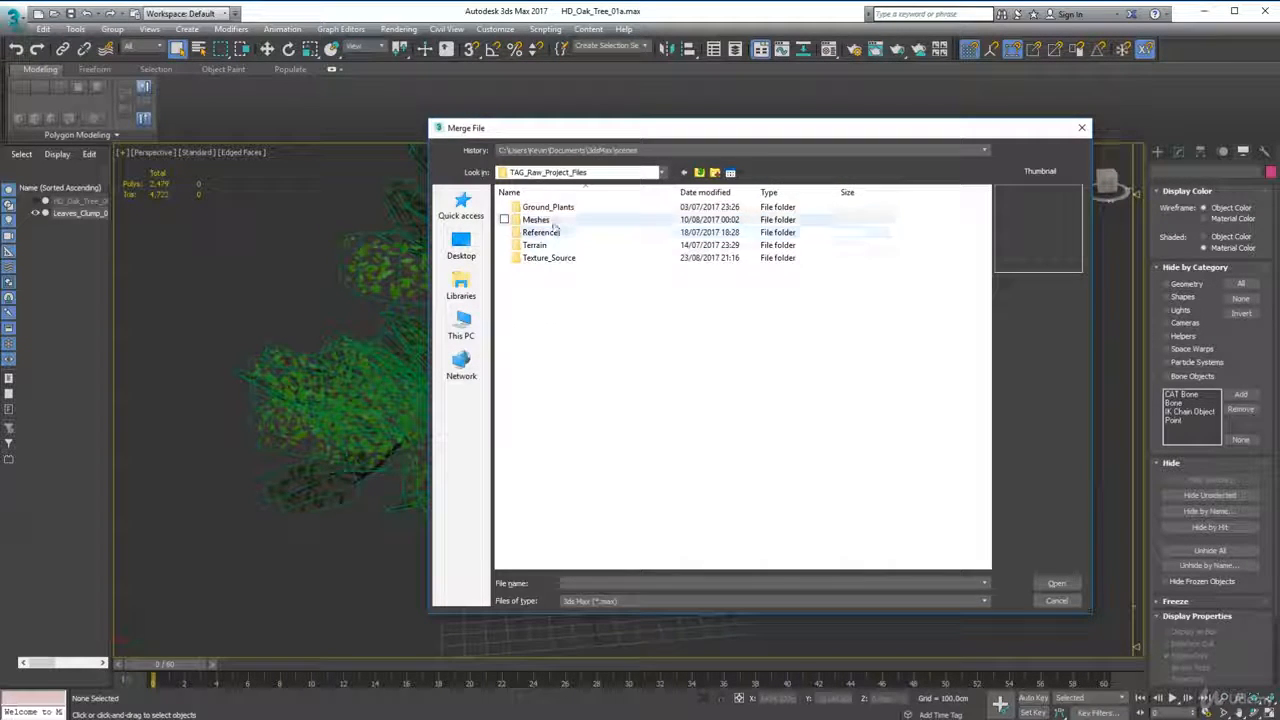
{"action": "double_click", "coordinate": [535, 219]}
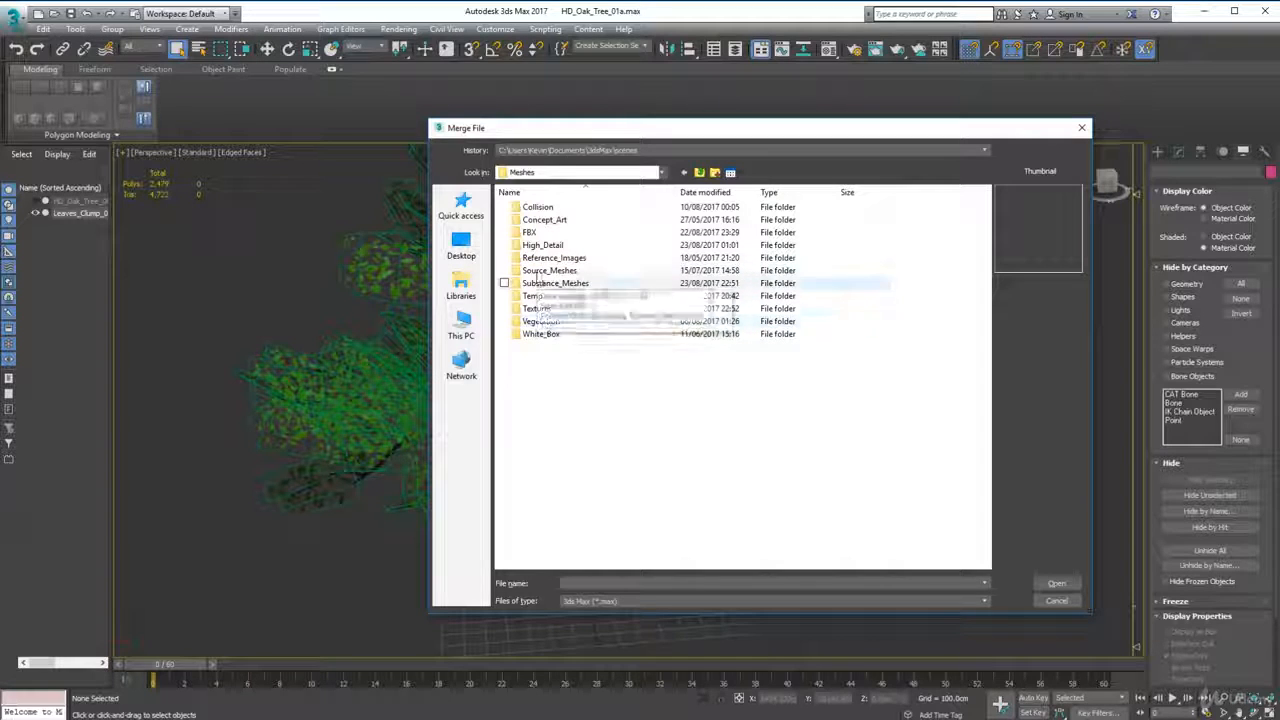
{"action": "double_click", "coordinate": [543, 245]}
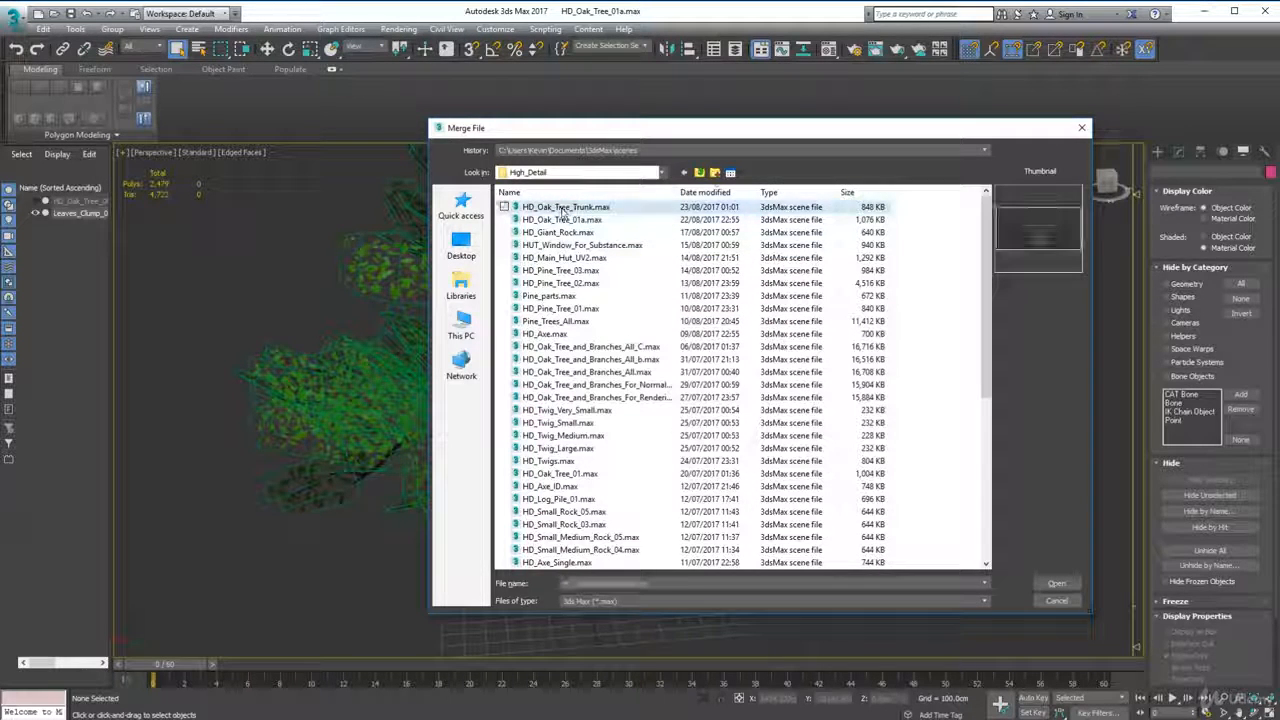
{"action": "left_click", "coordinate": [566, 206]}
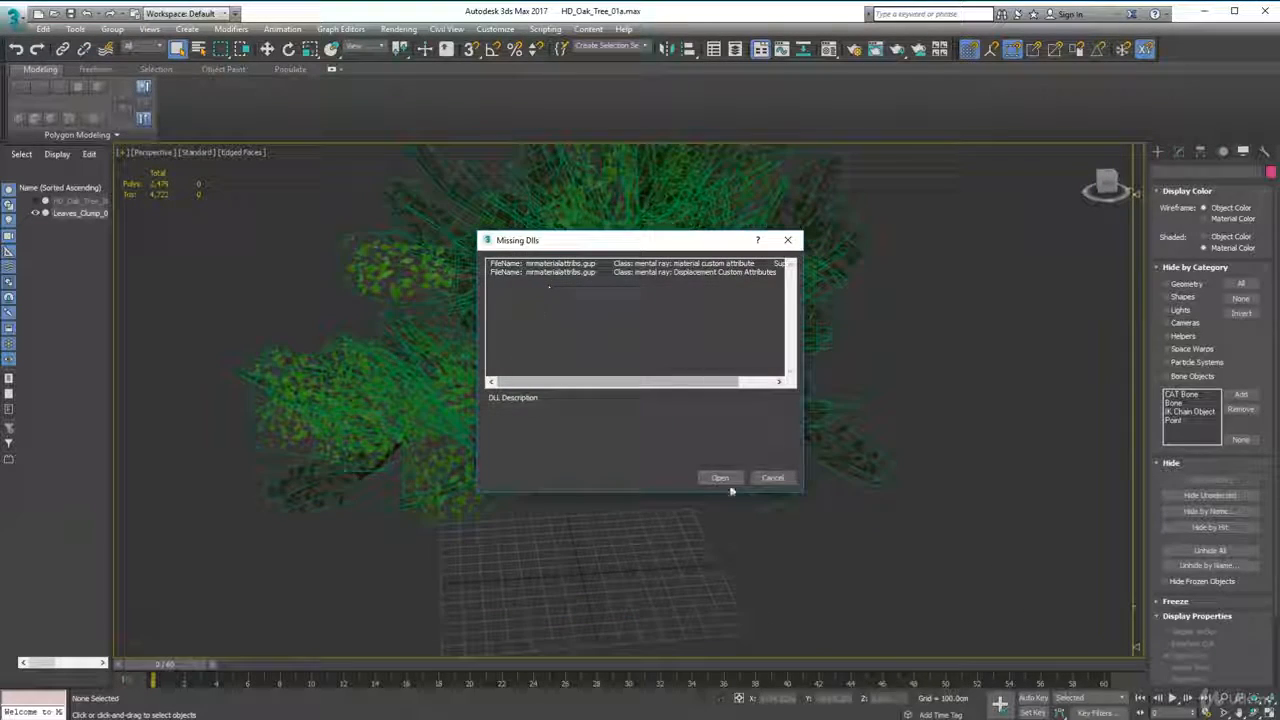
{"action": "left_click", "coordinate": [719, 477]}
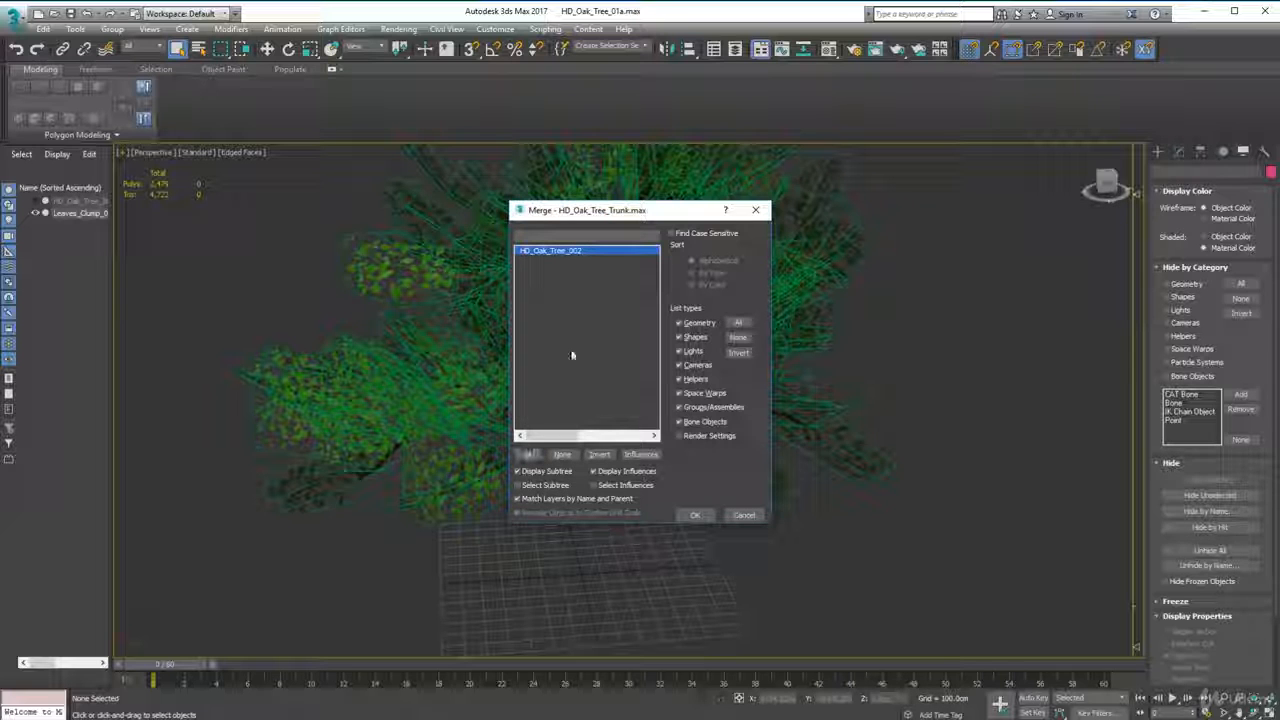
{"action": "left_click", "coordinate": [695, 514]}
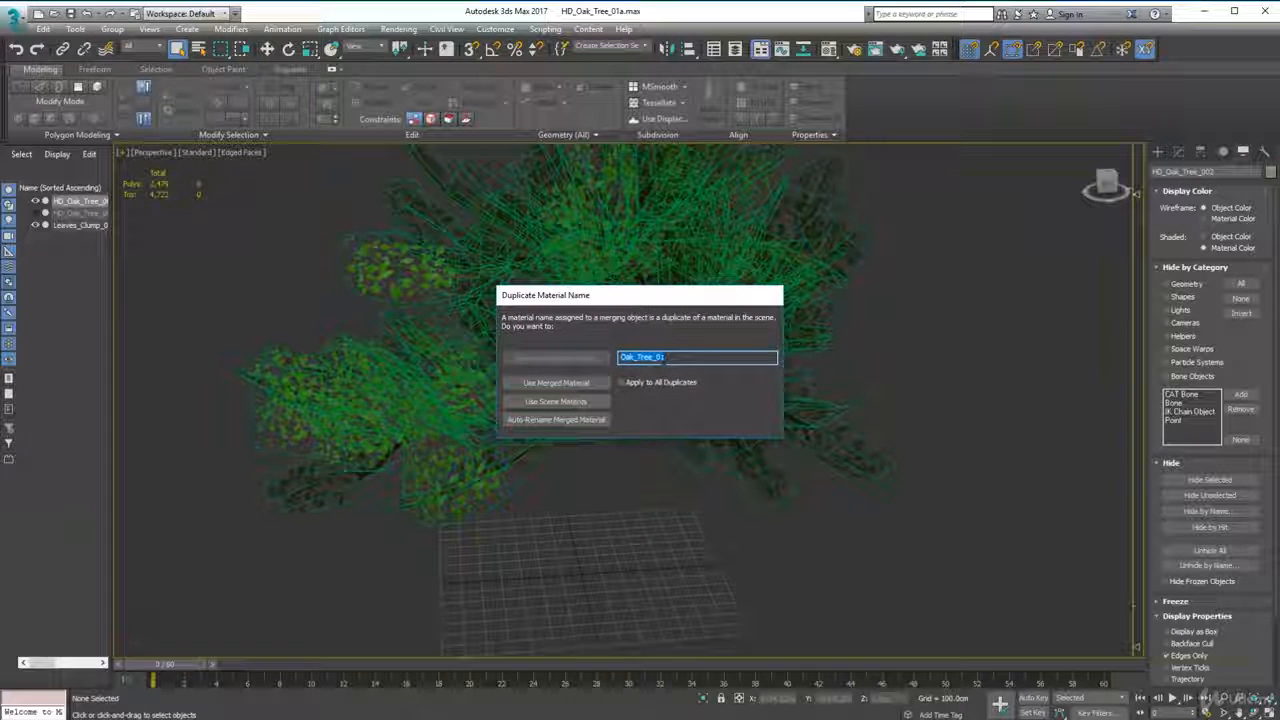
- Resolve the duplicate Oak_Tree_01 material name conflict for the merged trunk
{"action": "left_click", "coordinate": [556, 401]}
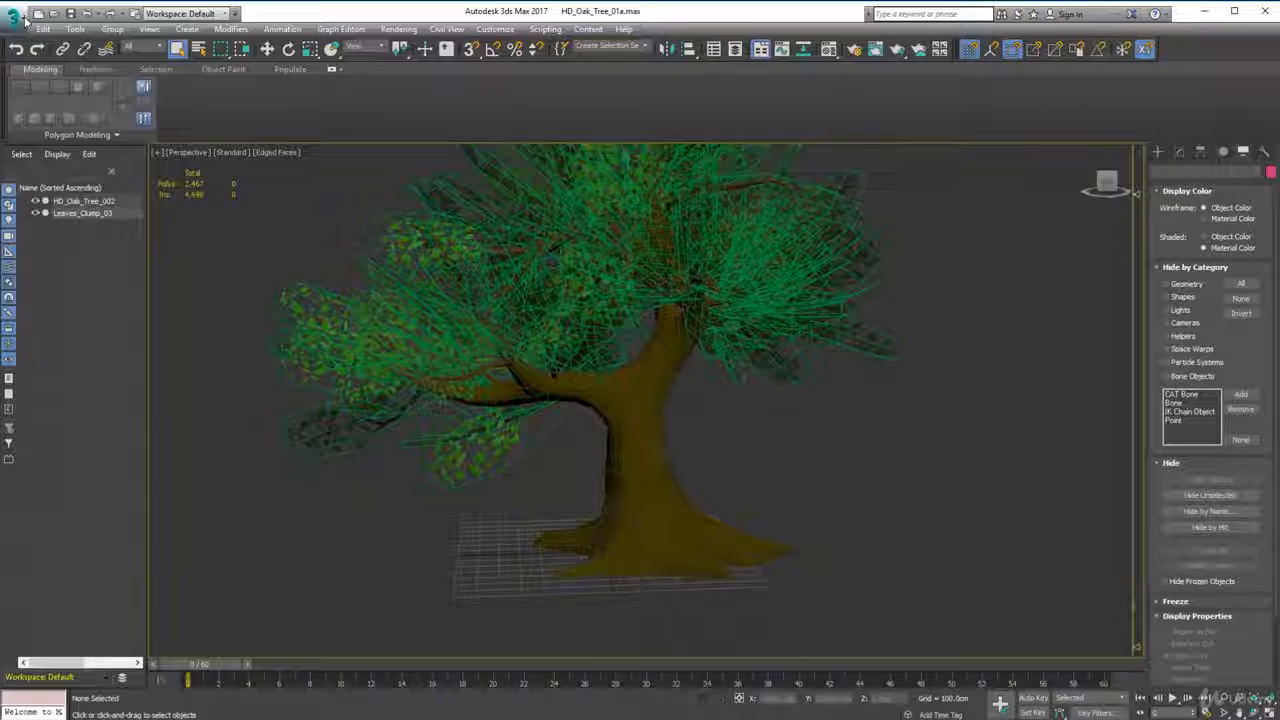
- Save the HD_Oak_Tree_01a scene and open File Explorer on TAG_Raw_Project_Files
{"action": "left_click", "coordinate": [13, 13]}
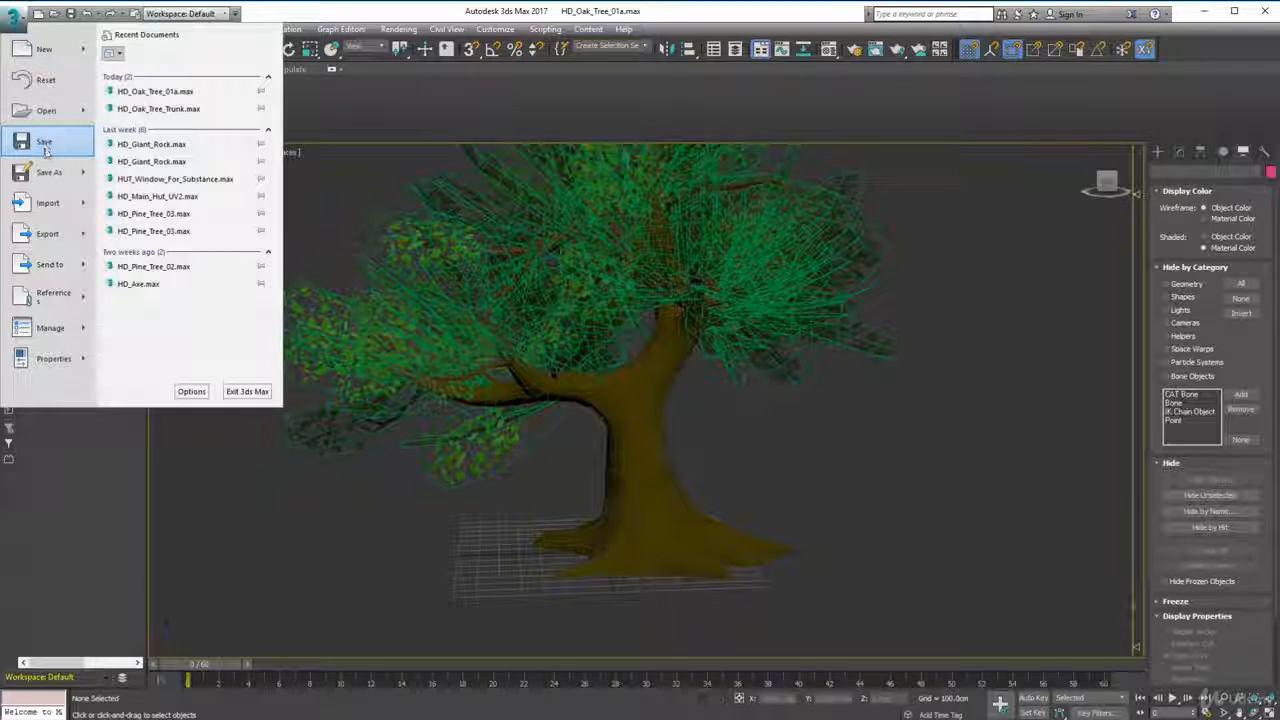
{"action": "left_click", "coordinate": [44, 142]}
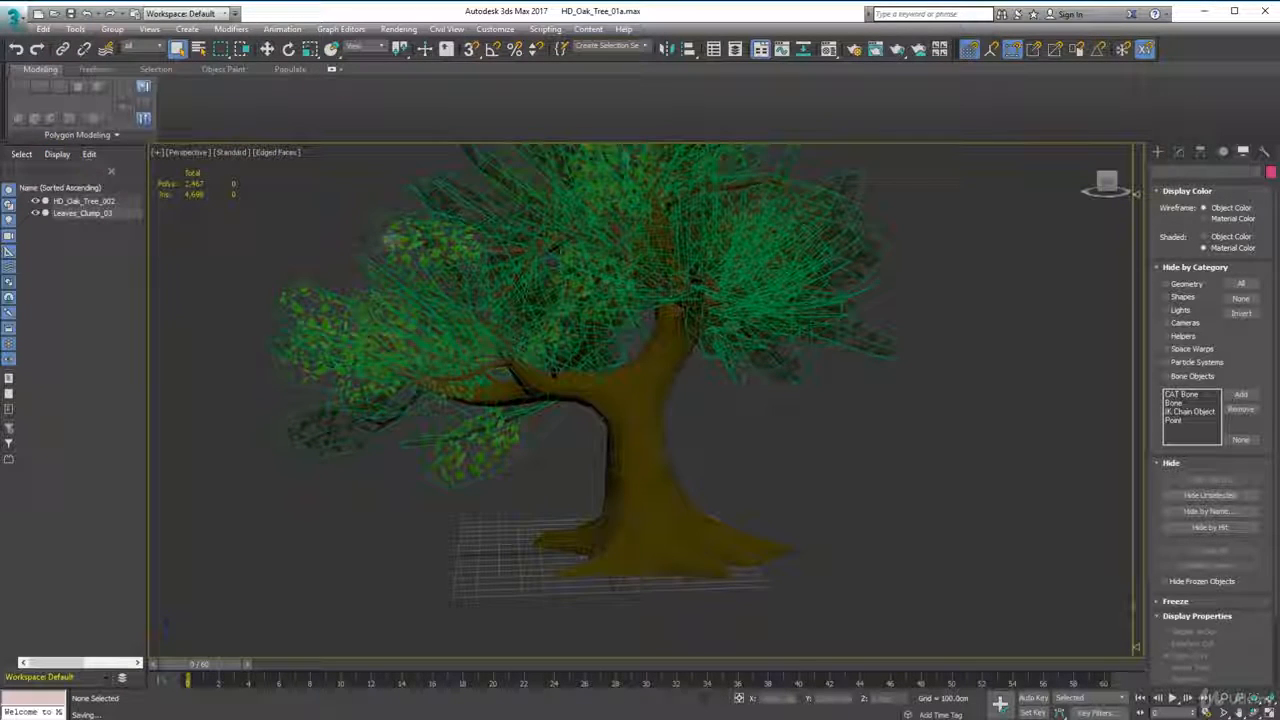
{"action": "left_click", "coordinate": [37, 13]}
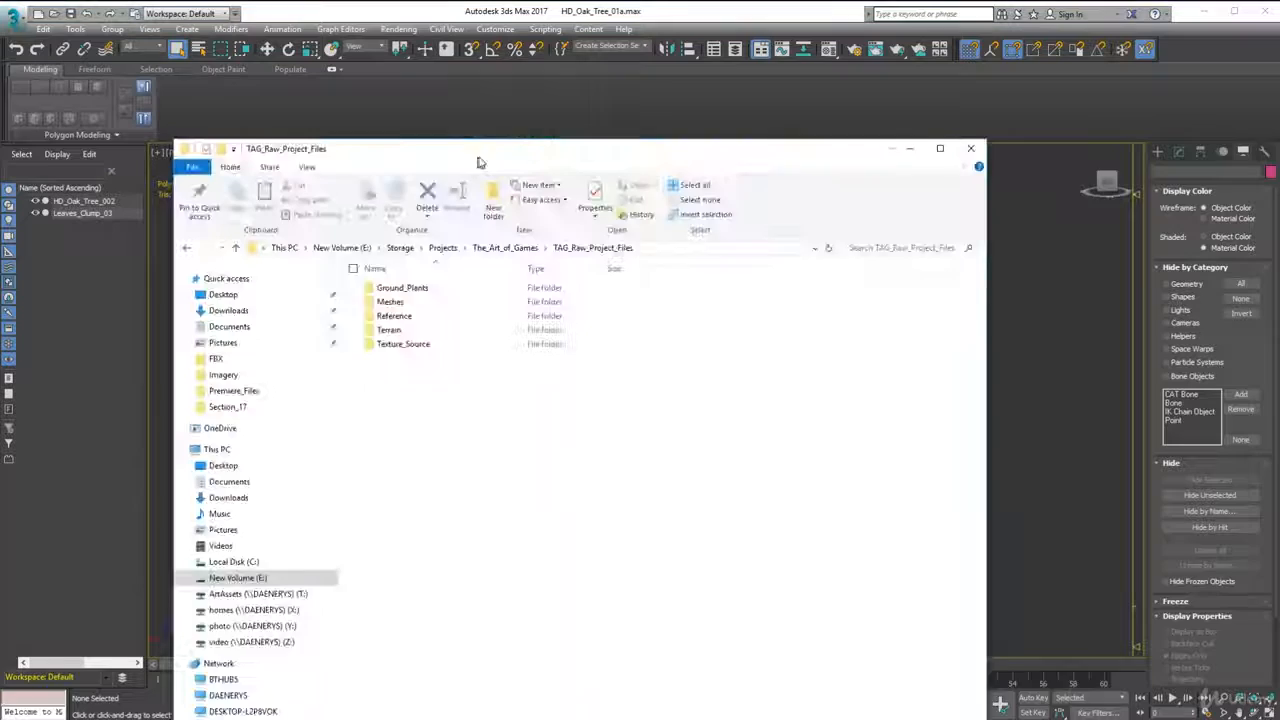
- Copy HD_Oak_Tree_01a.max into TheArtOfGames/Assets/Meshes/High_Poly, replacing the existing file
{"action": "double_click", "coordinate": [389, 301]}
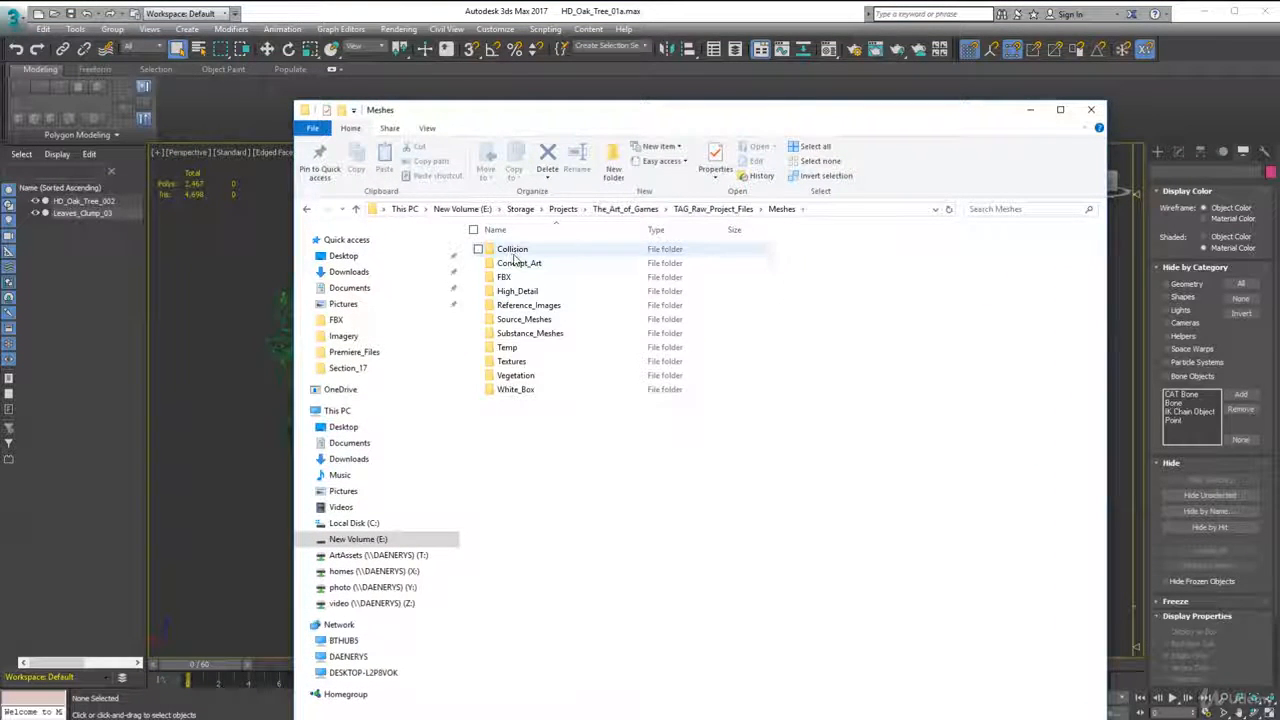
{"action": "double_click", "coordinate": [518, 291]}
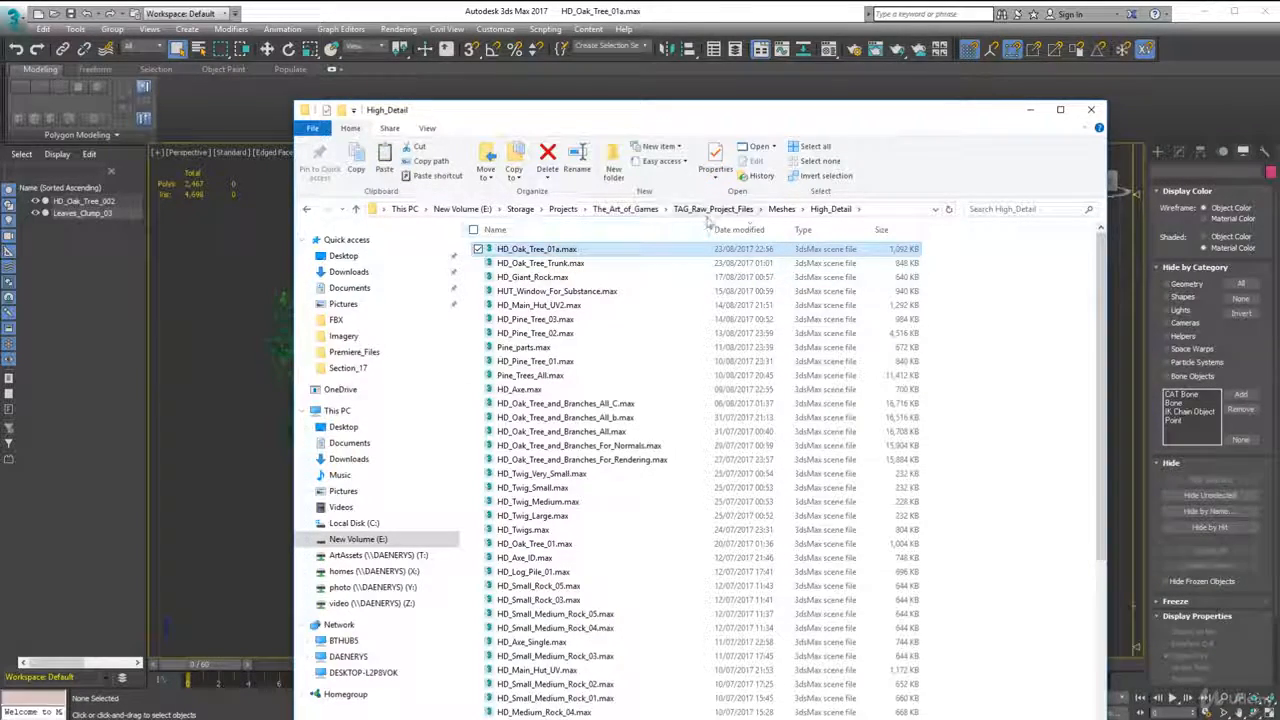
{"action": "left_click", "coordinate": [625, 209]}
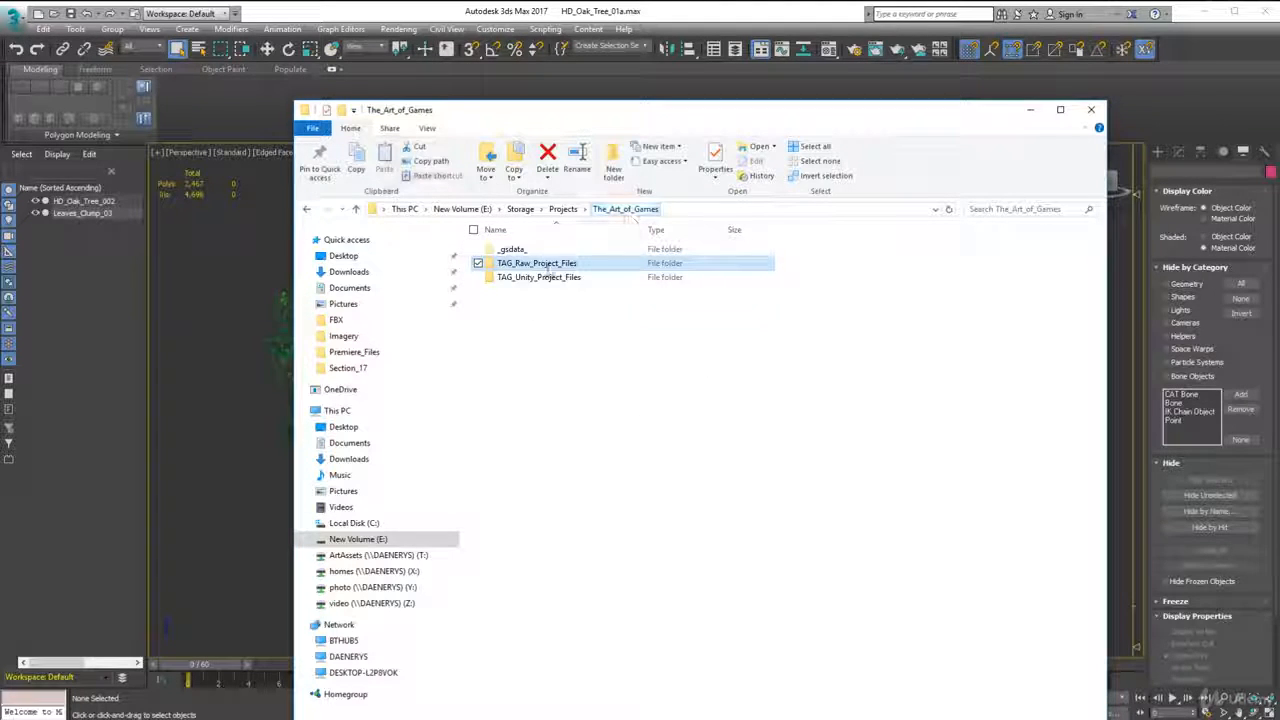
{"action": "double_click", "coordinate": [539, 277]}
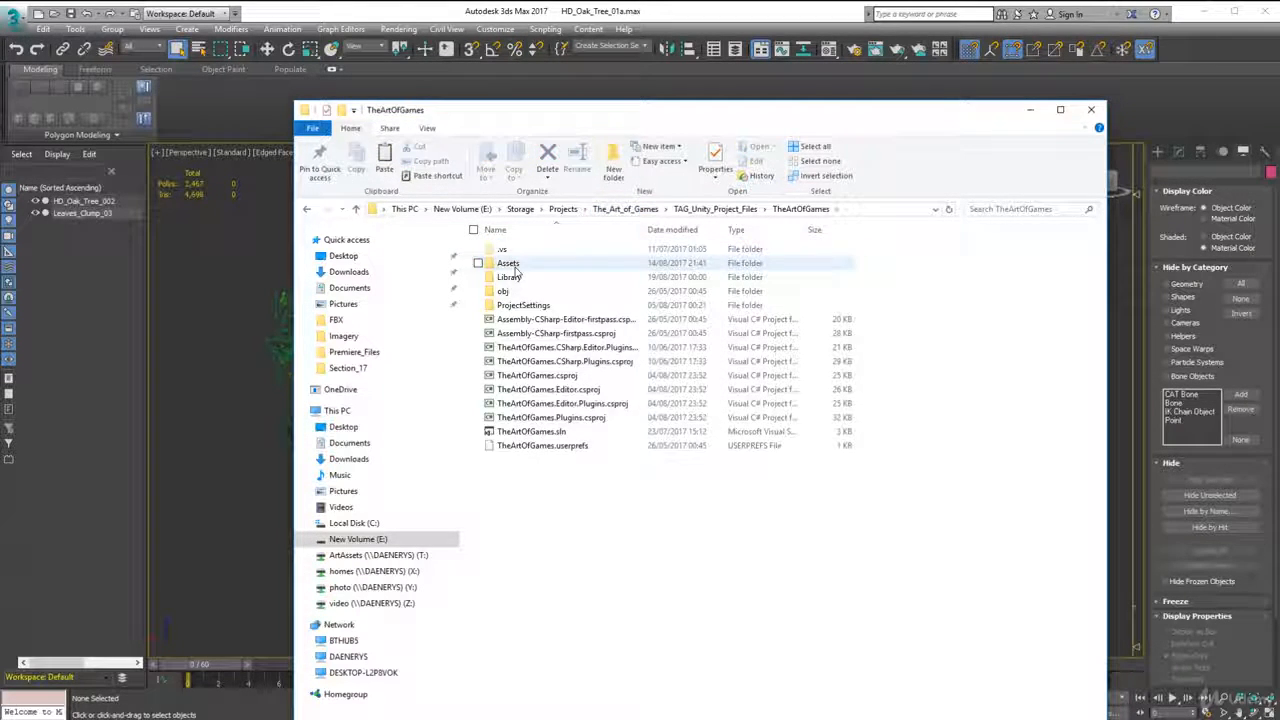
{"action": "double_click", "coordinate": [508, 262]}
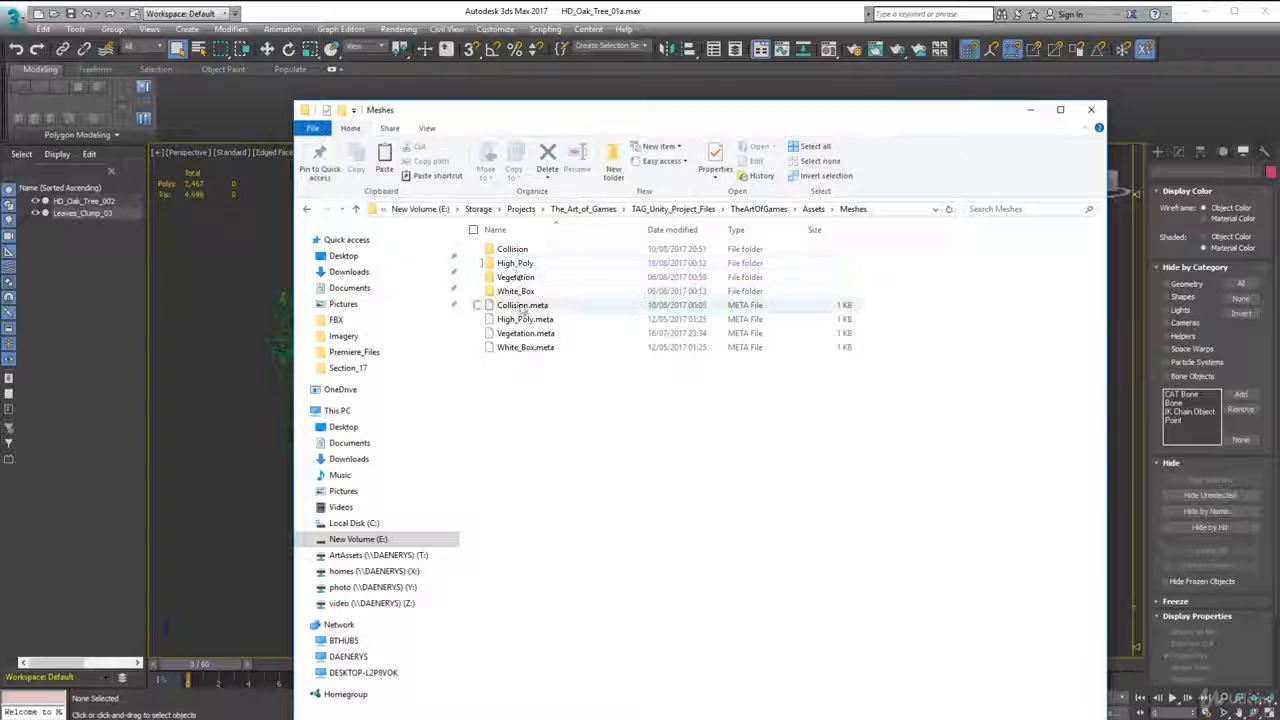
{"action": "double_click", "coordinate": [515, 262]}
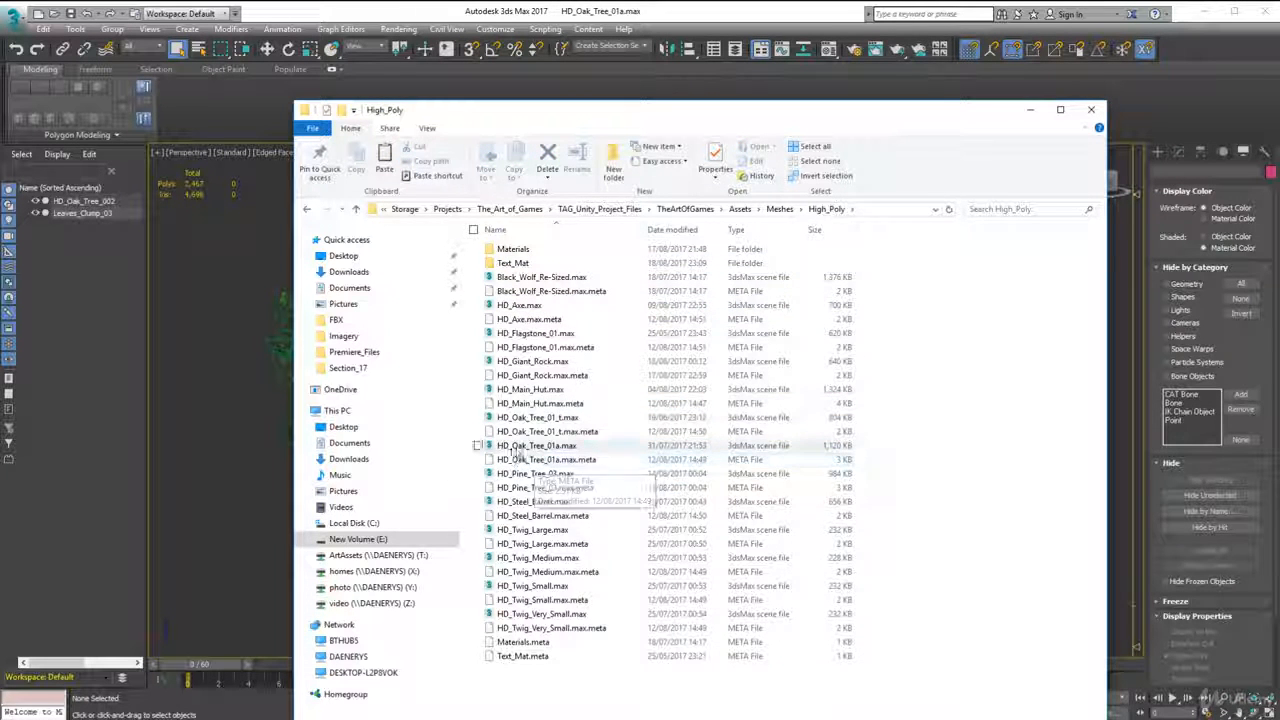
{"action": "mouse_move", "coordinate": [537, 445]}
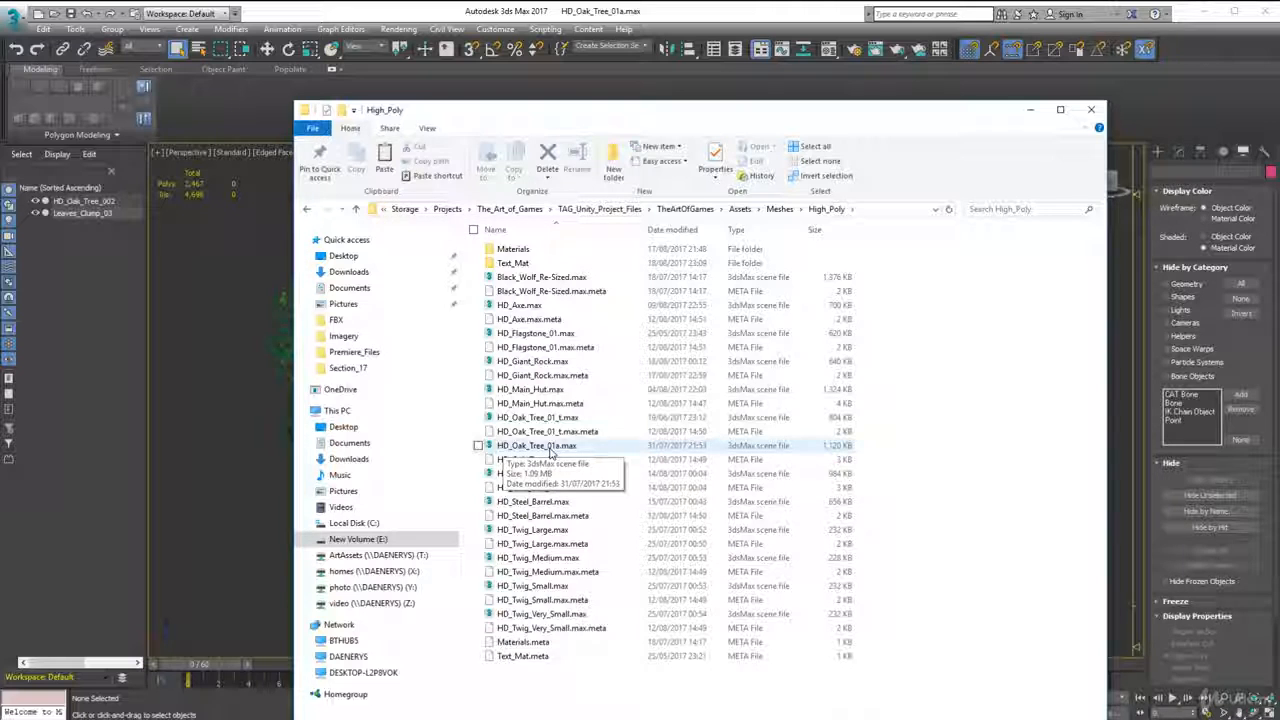
{"action": "mouse_move", "coordinate": [629, 703]}
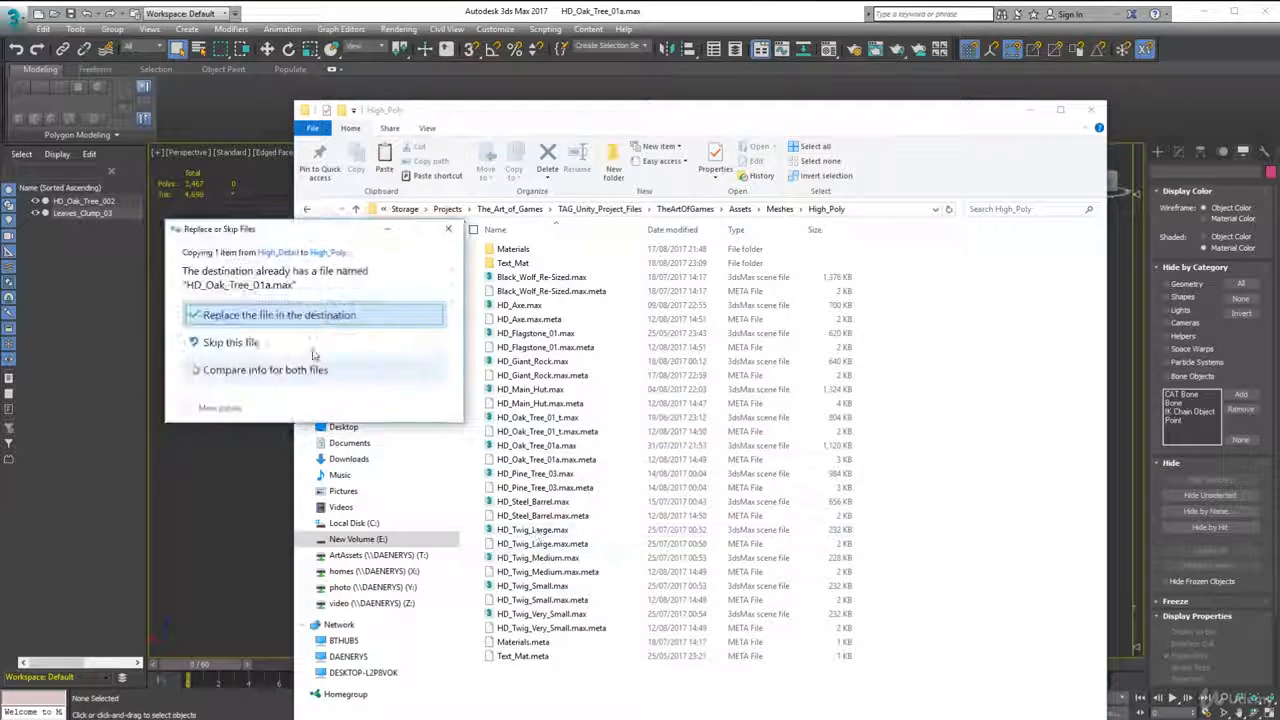
{"action": "left_click", "coordinate": [278, 314]}
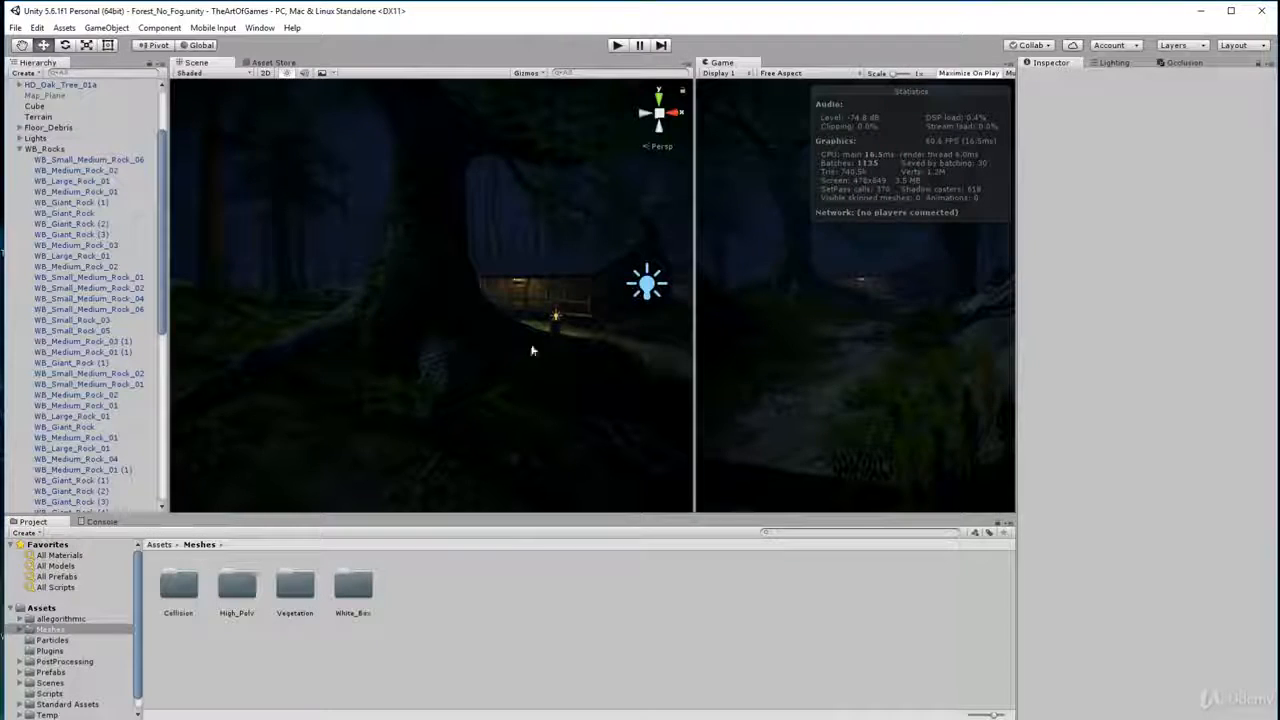
{"action": "mouse_move", "coordinate": [485, 303]}
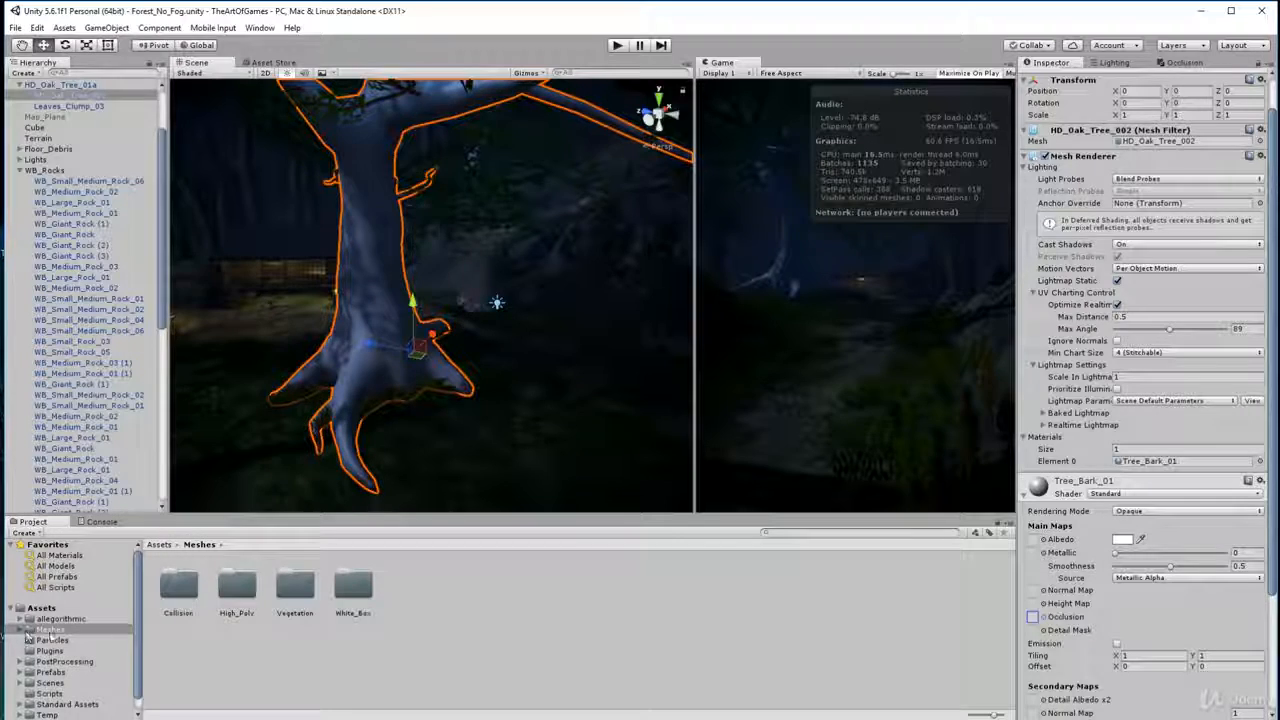
- In Meshes/High_Poly/Text_Mat, select the Oak_Tree_01 Main Bark textures, starting with AlbedoTransparency
{"action": "double_click", "coordinate": [236, 585]}
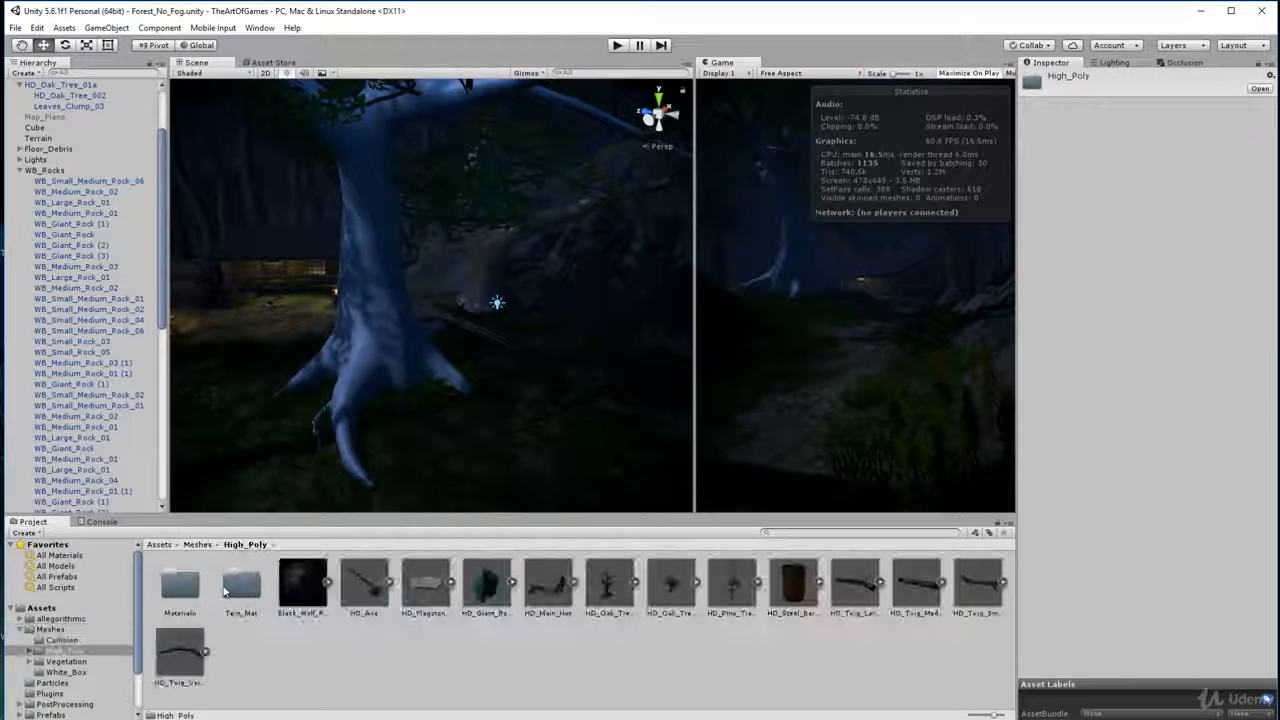
{"action": "left_click", "coordinate": [610, 585]}
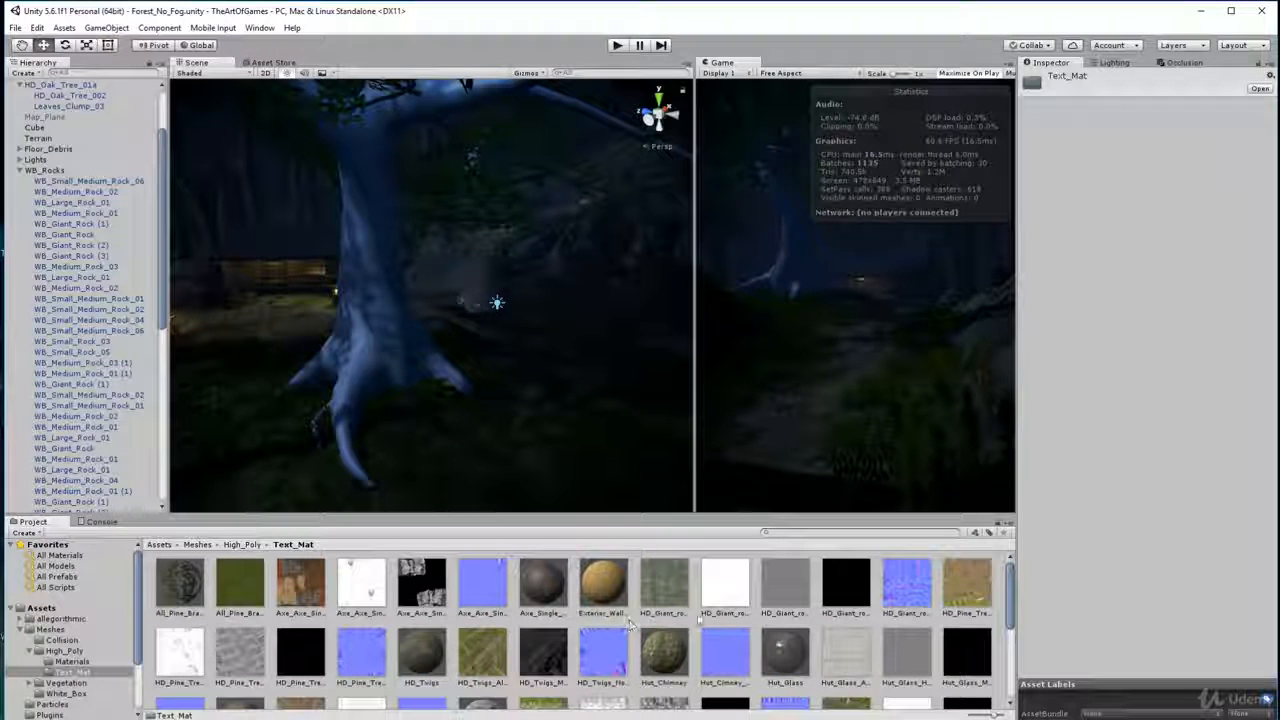
{"action": "mouse_move", "coordinate": [688, 588]}
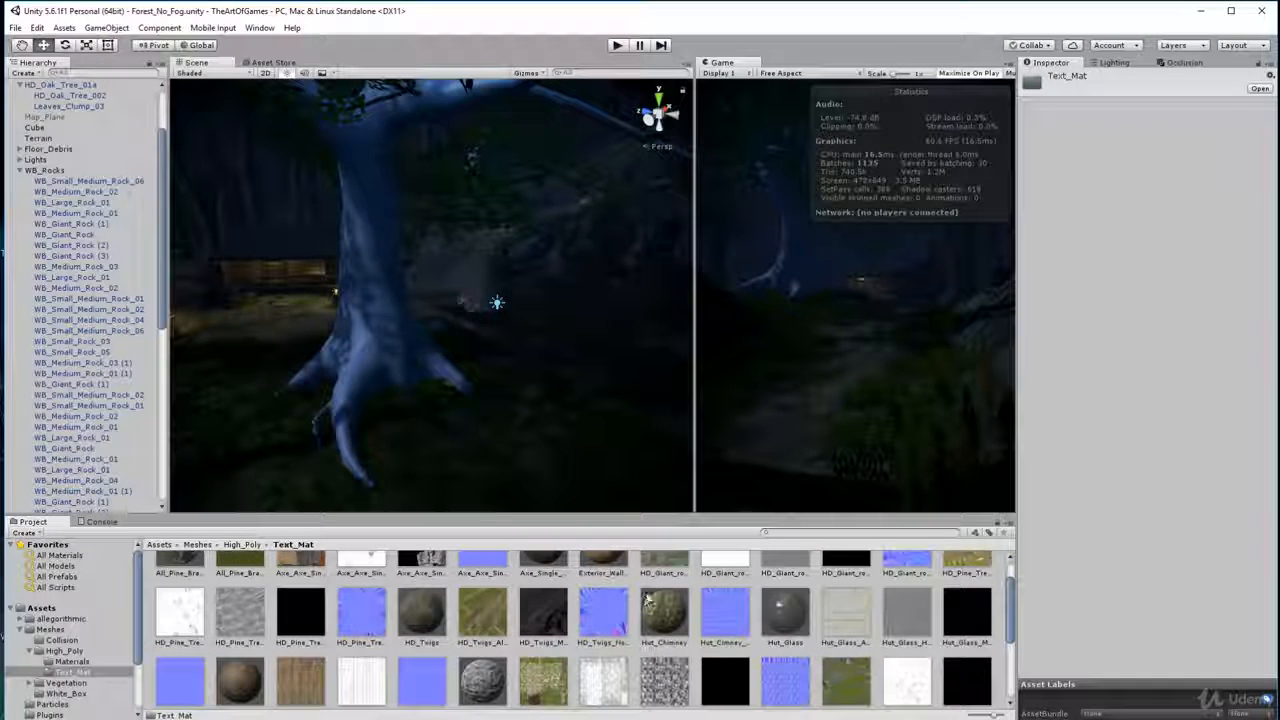
{"action": "scroll", "scroll_direction": "down", "scroll_amount": 3}
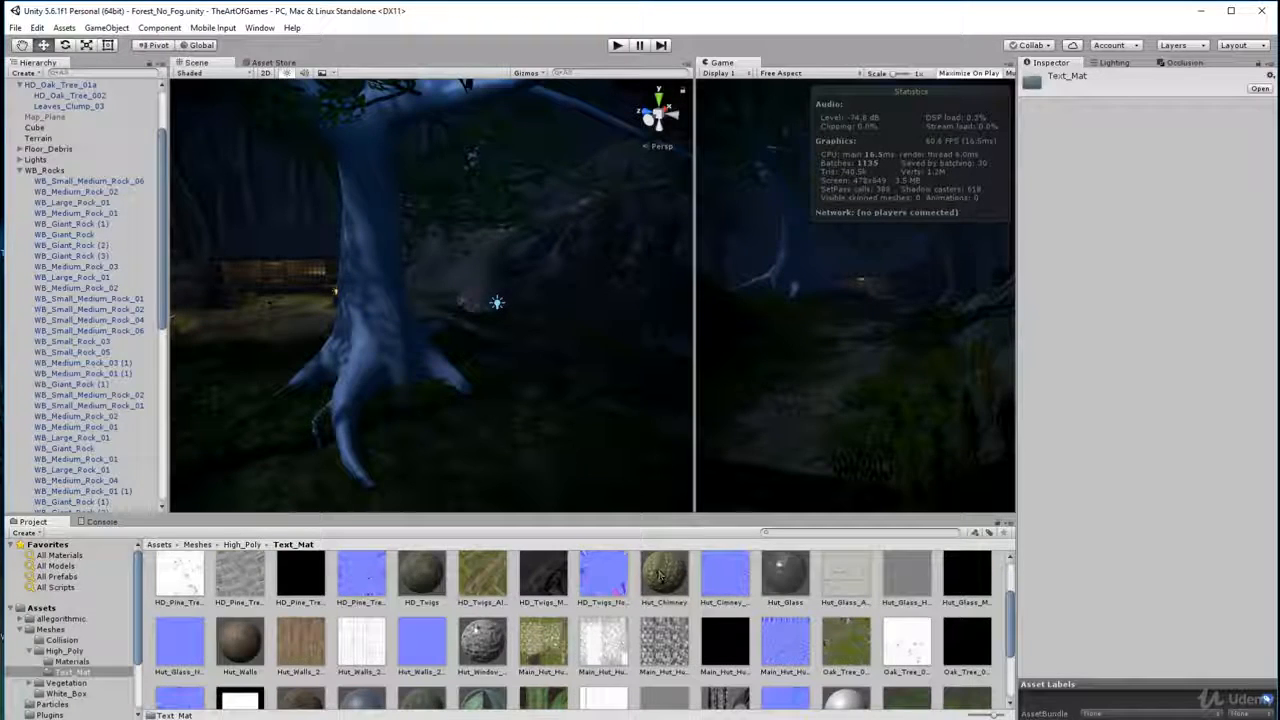
{"action": "scroll", "scroll_direction": "down", "scroll_amount": 3}
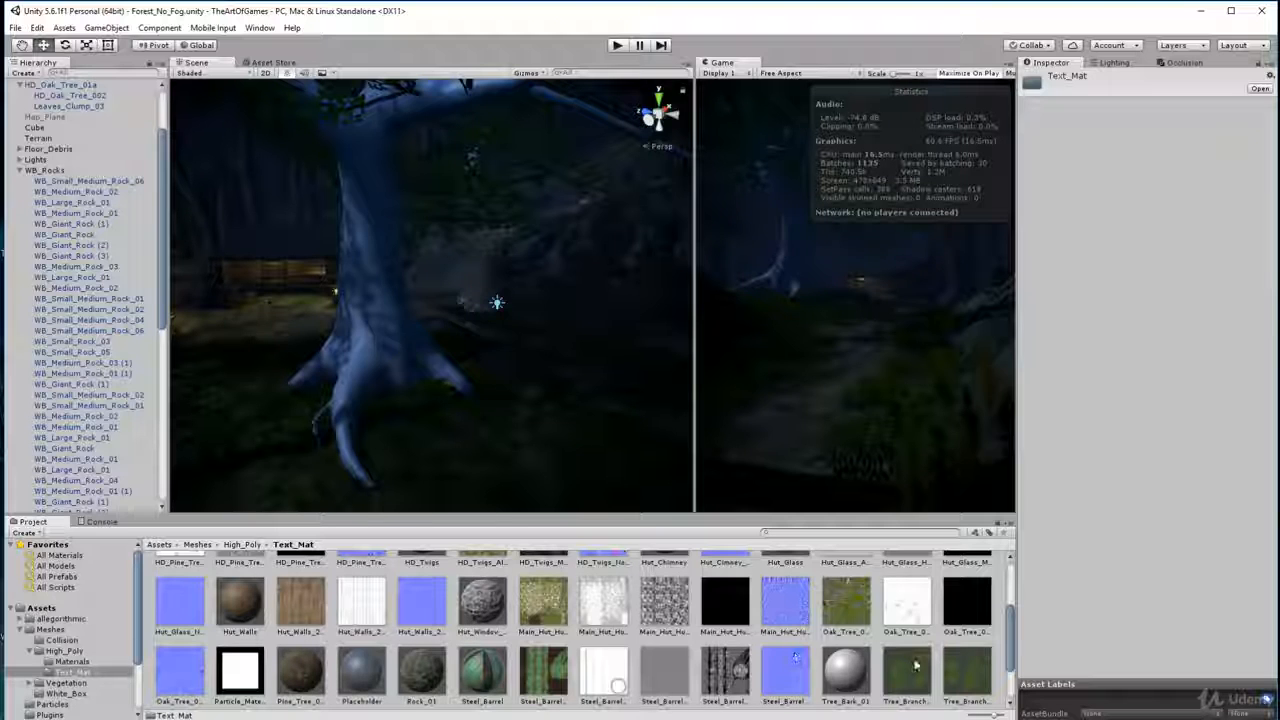
{"action": "scroll", "scroll_direction": "down", "scroll_amount": 3}
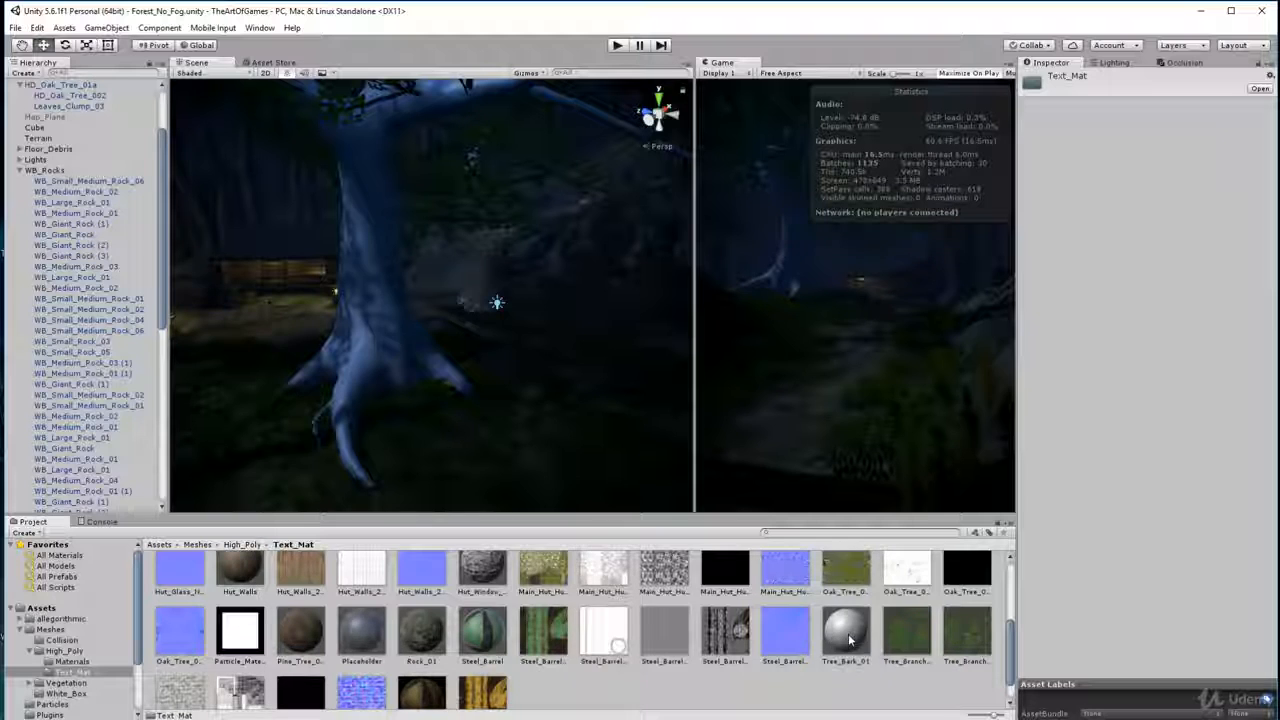
{"action": "scroll", "scroll_direction": "down", "scroll_amount": 3}
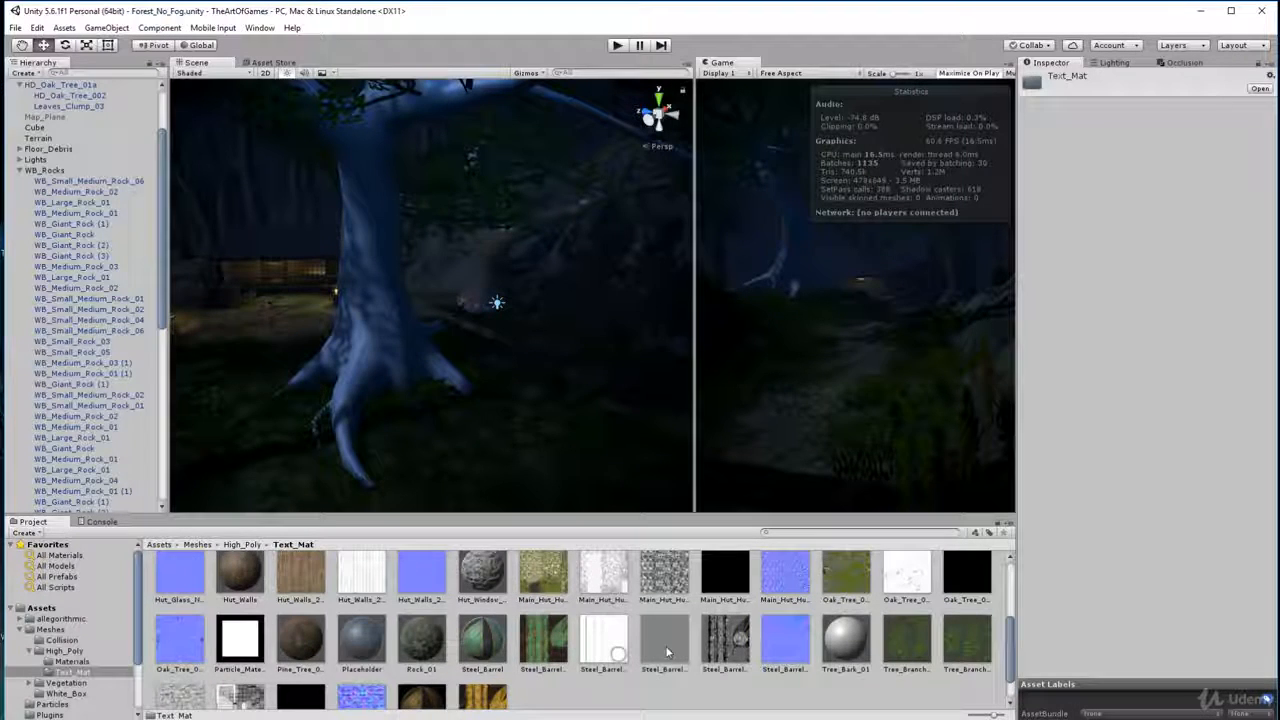
{"action": "scroll", "scroll_direction": "up", "scroll_amount": 3}
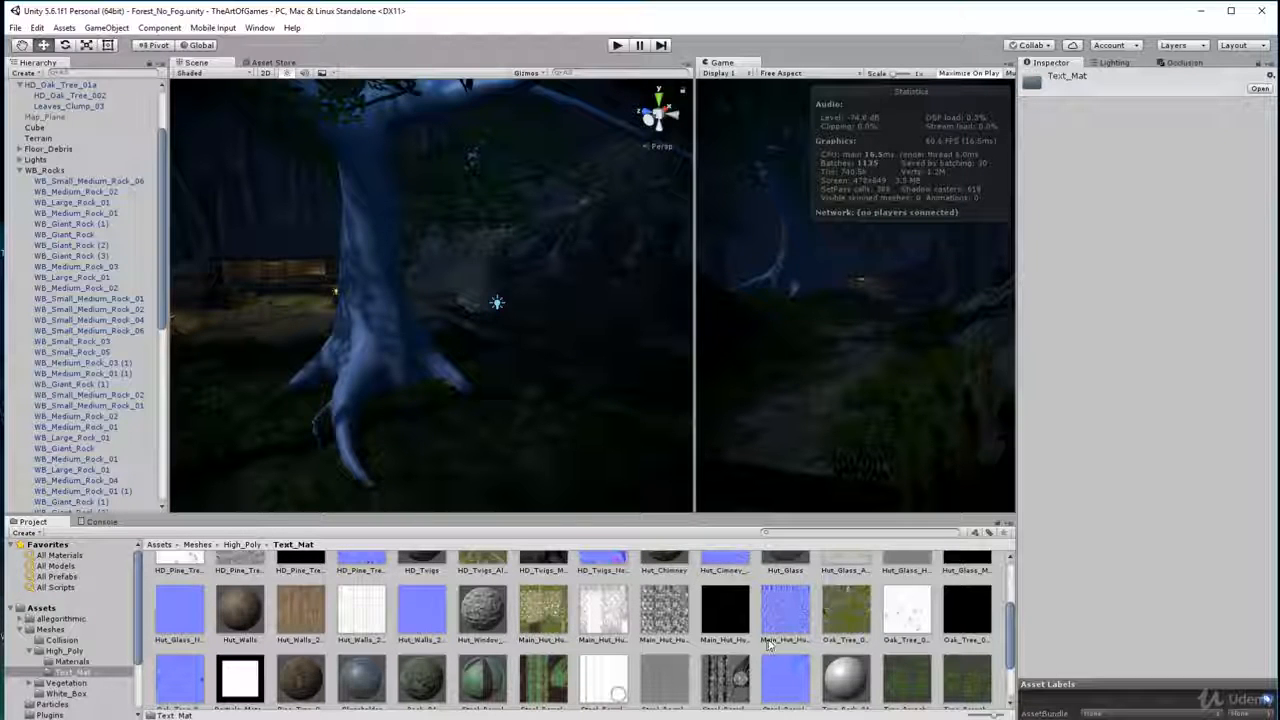
{"action": "left_click", "coordinate": [845, 610]}
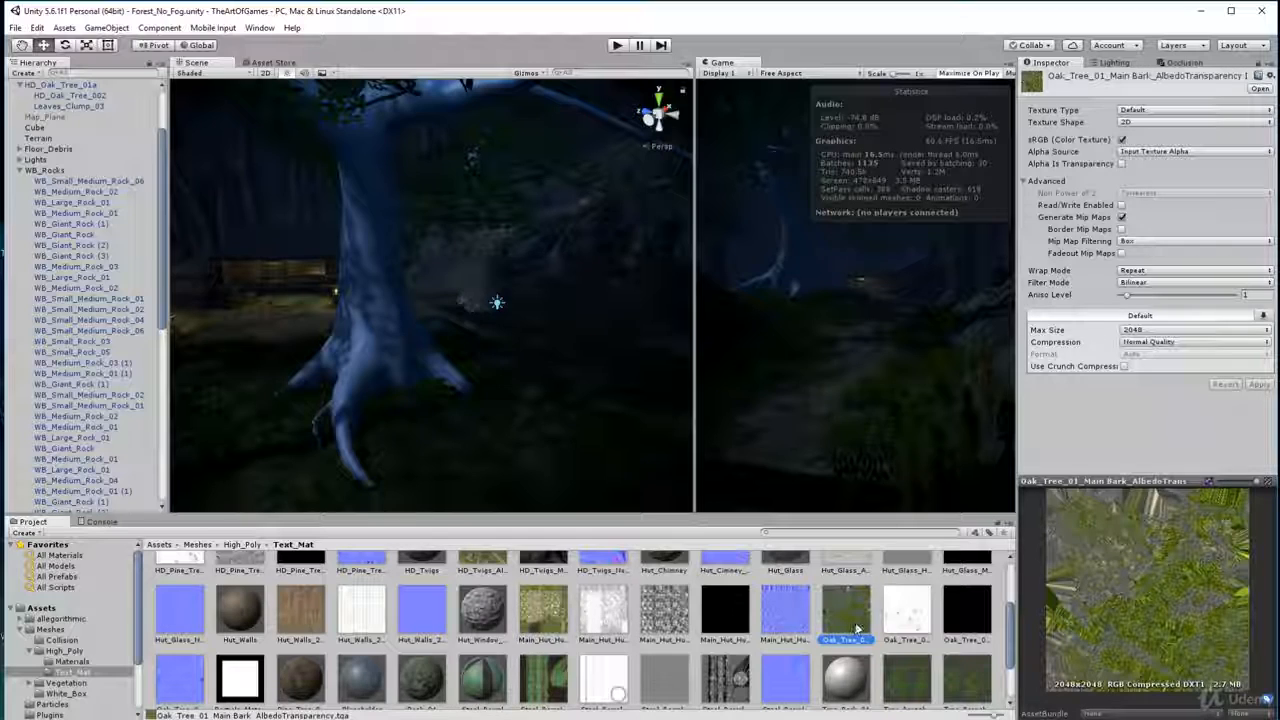
{"action": "left_click", "coordinate": [965, 640]}
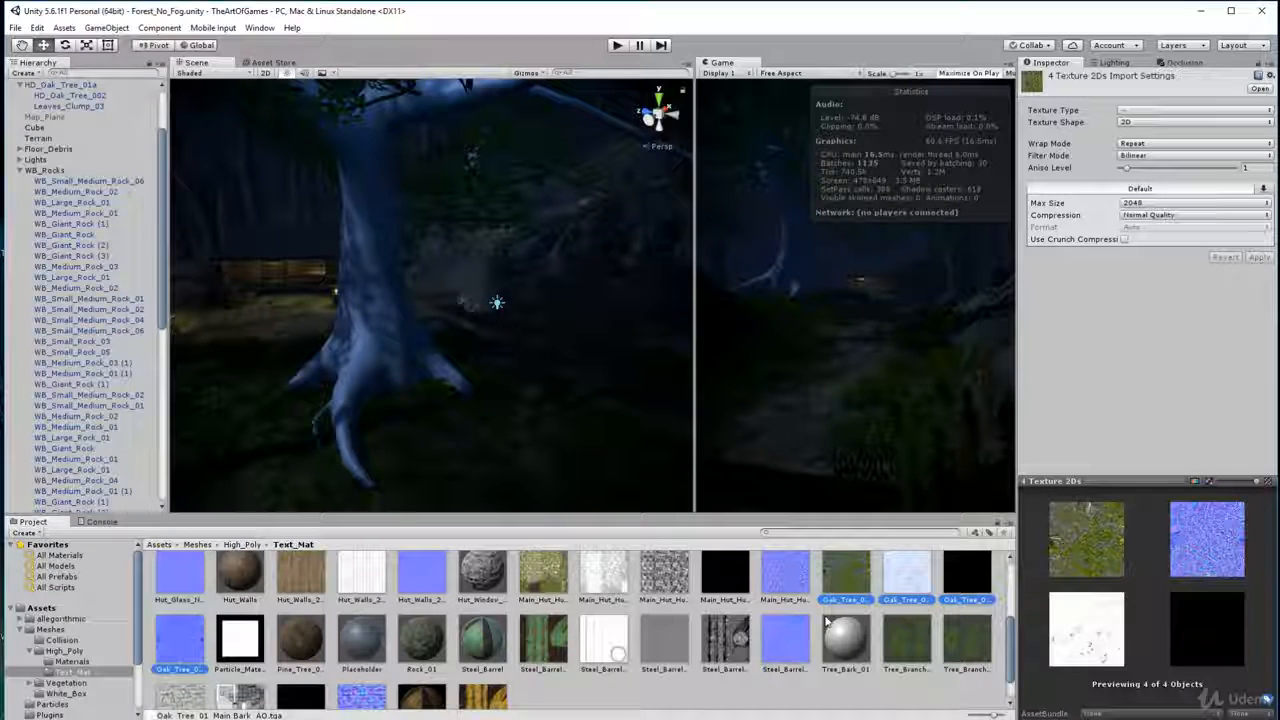
- Delete the four old Oak_Tree_01 Main Bark textures from Text_Mat
{"action": "key", "text": "Delete"}
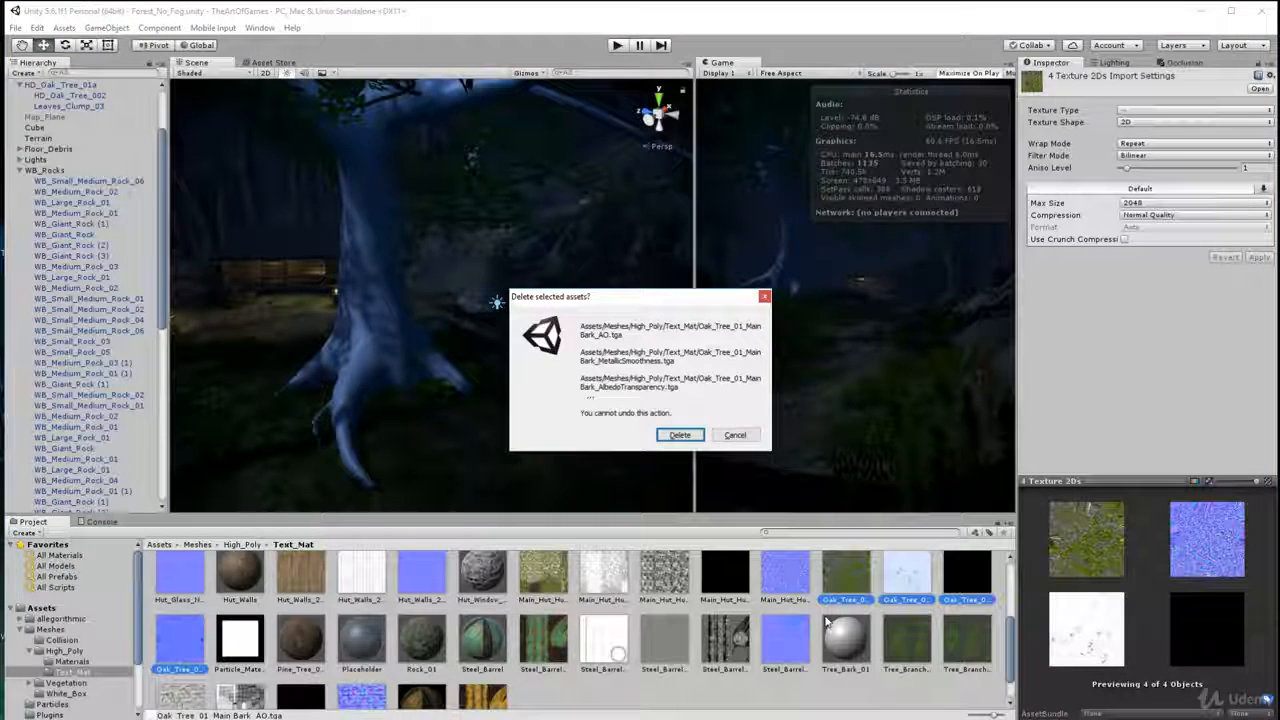
{"action": "left_click", "coordinate": [679, 434]}
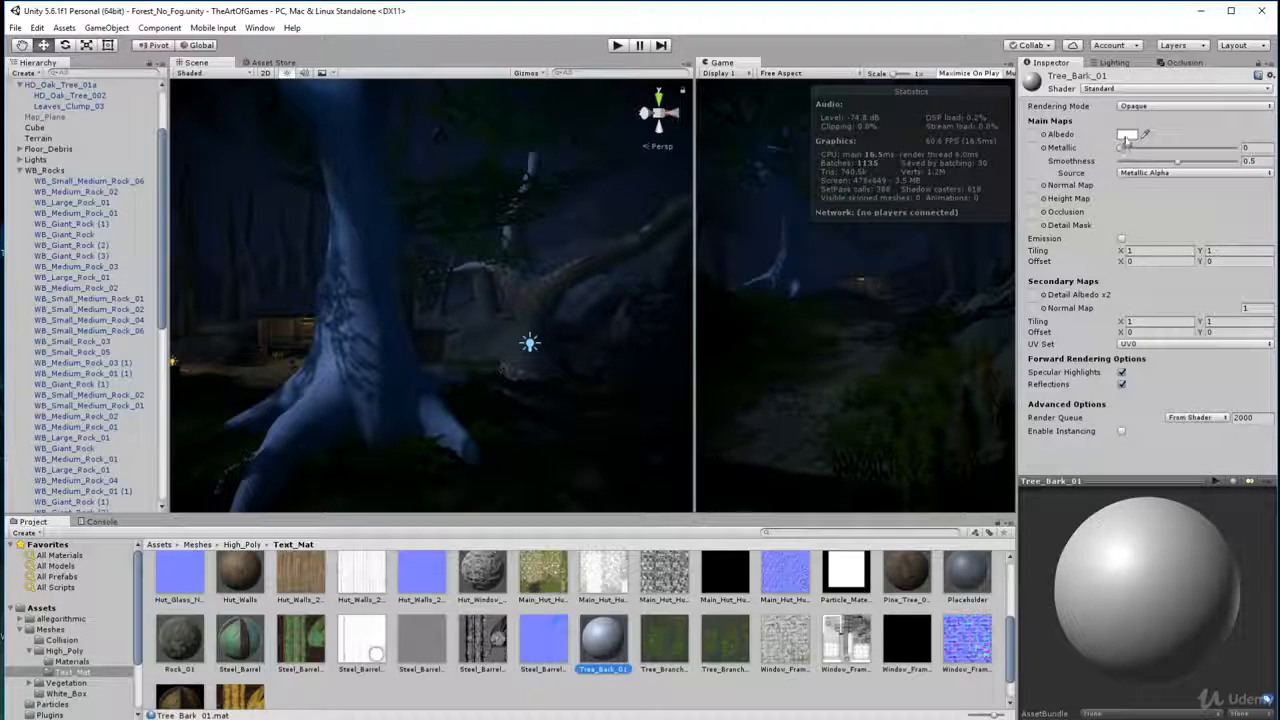
- Tint the Tree_Bark_01 albedo colour a light pinkish red
{"action": "left_click", "coordinate": [1128, 134]}
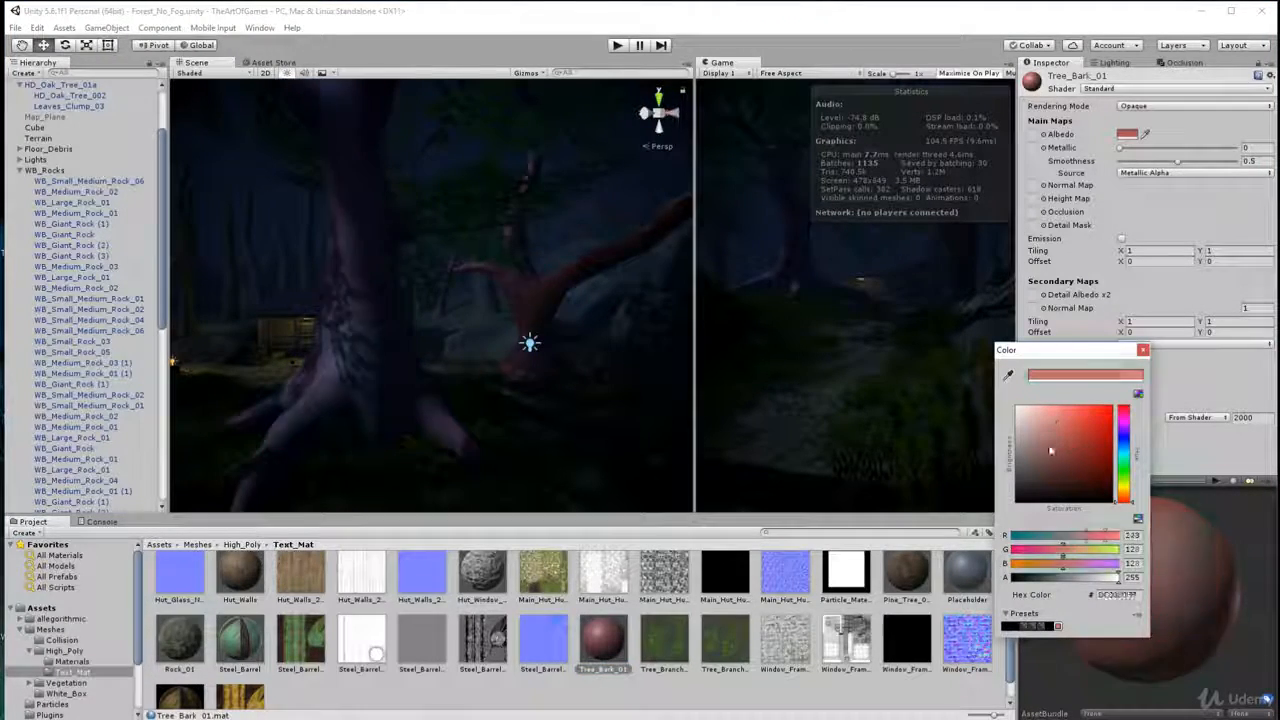
{"action": "left_click", "coordinate": [1067, 449]}
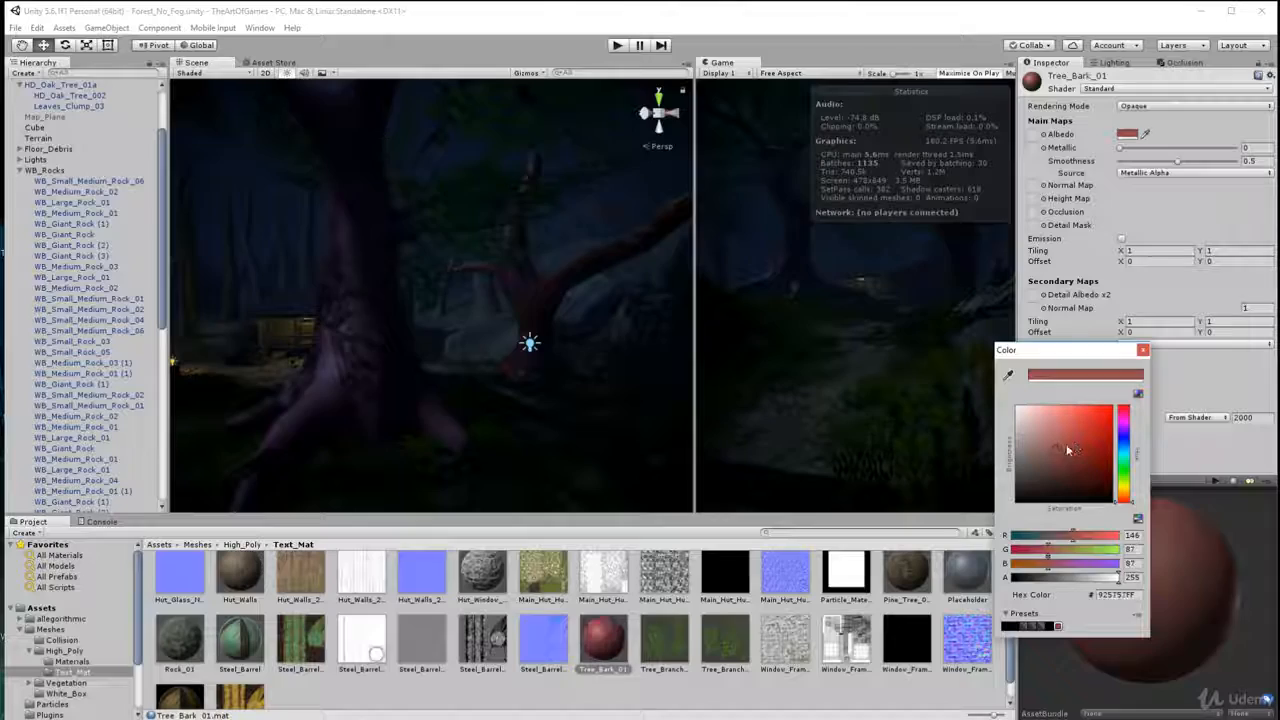
{"action": "left_click", "coordinate": [1065, 415]}
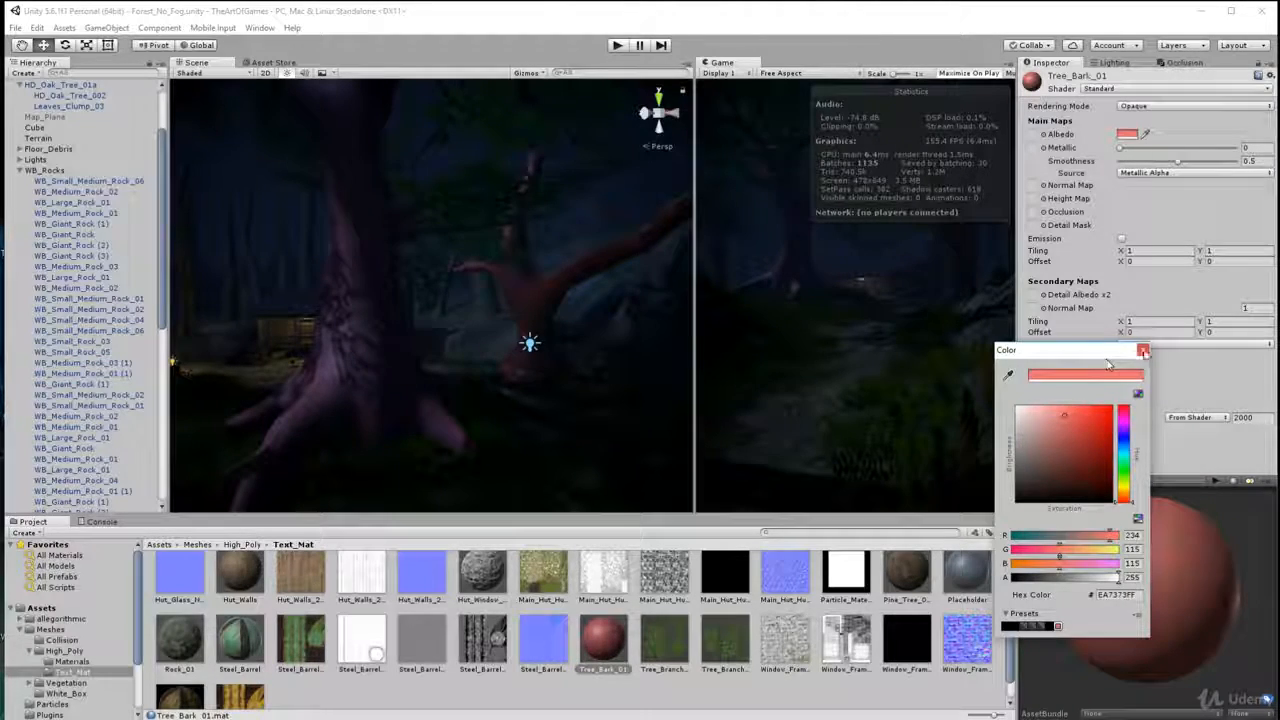
{"action": "left_click", "coordinate": [1143, 350]}
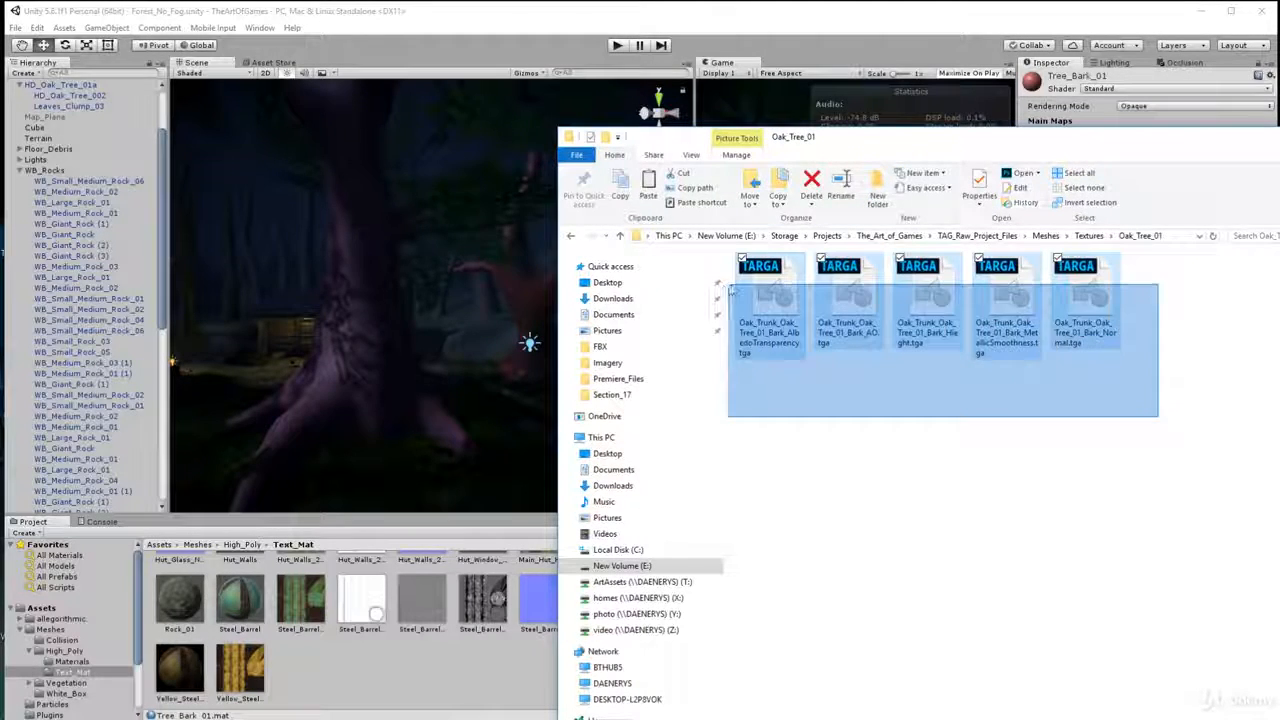
- Drag the five Oak_Trunk TGA textures from Textures/Oak_Tree_01 into Unity's Text_Mat folder
{"action": "left_click", "coordinate": [940, 420]}
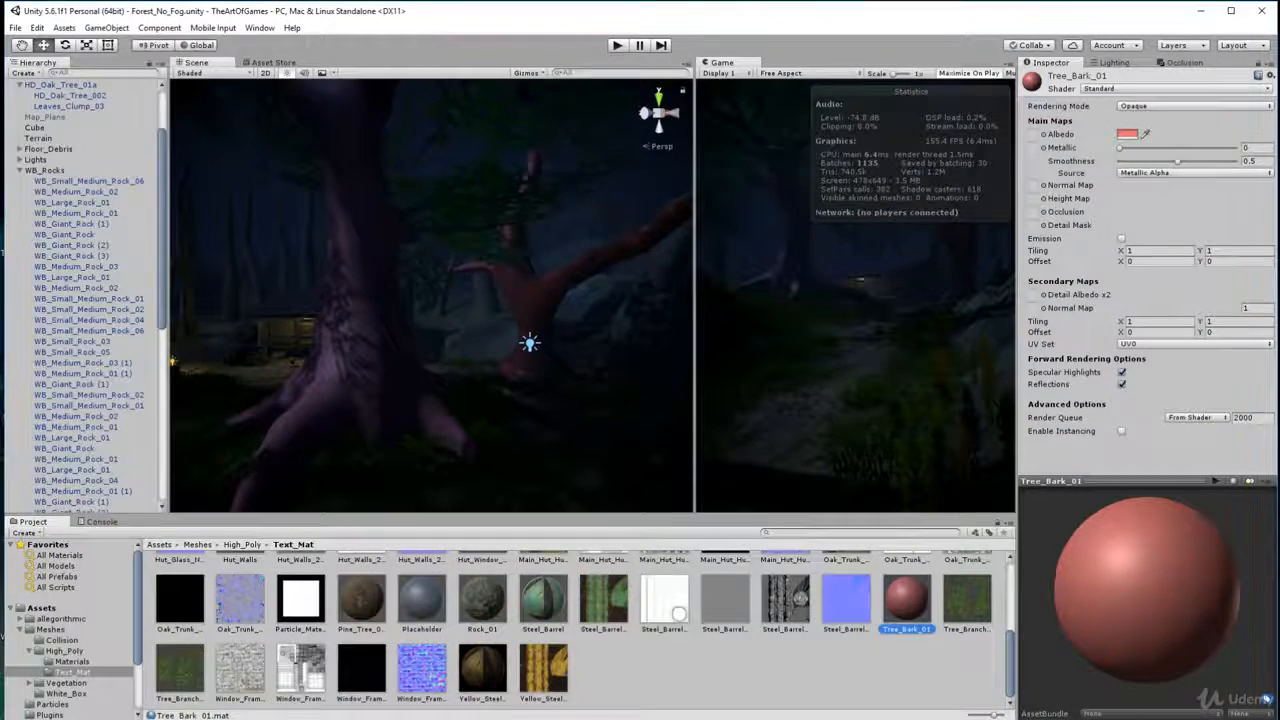
- Assign the Oak_Trunk AlbedoTransparency texture to Tree_Bark_01's Albedo slot
{"action": "scroll", "scroll_direction": "up", "scroll_amount": 3}
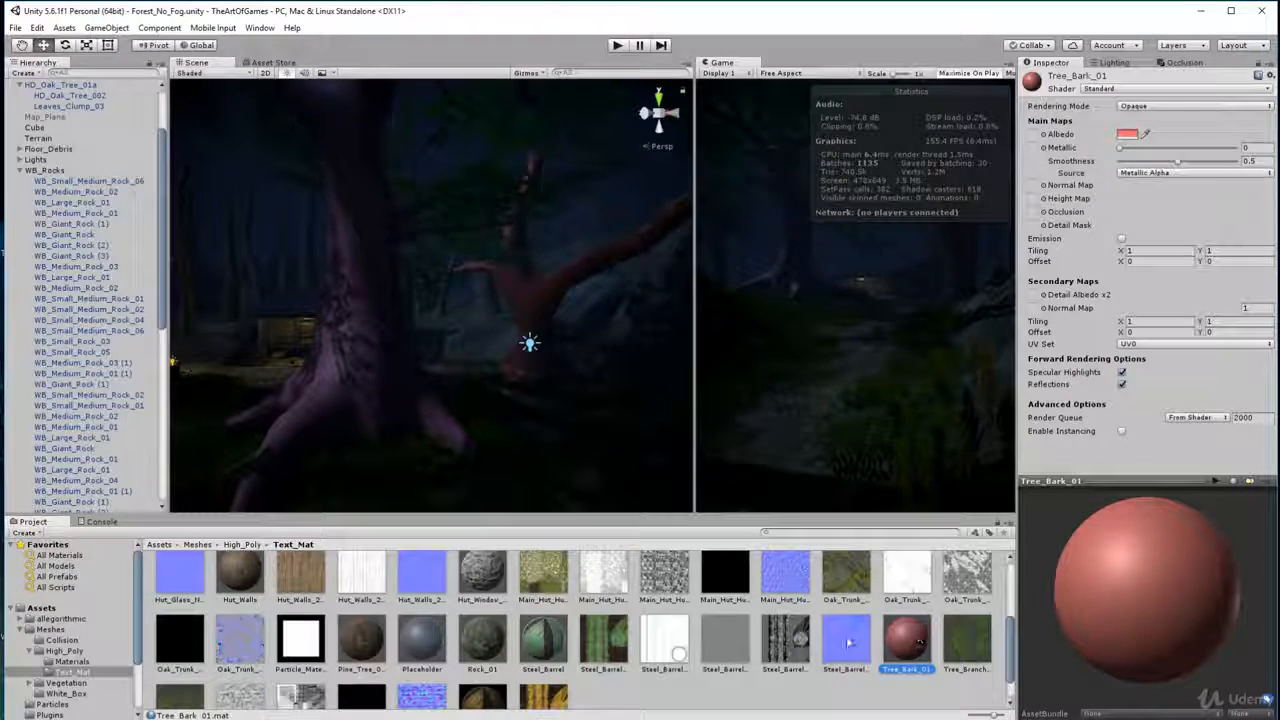
{"action": "left_click", "coordinate": [845, 645]}
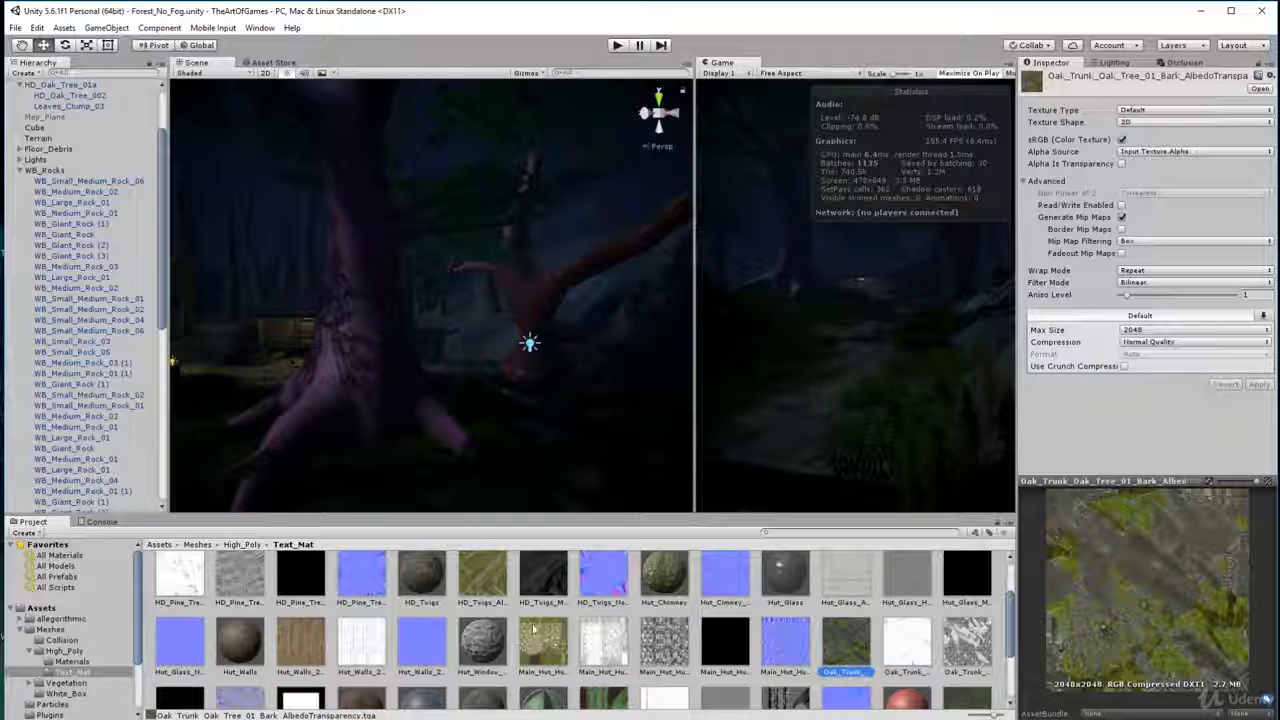
{"action": "scroll", "scroll_direction": "down", "scroll_amount": 3}
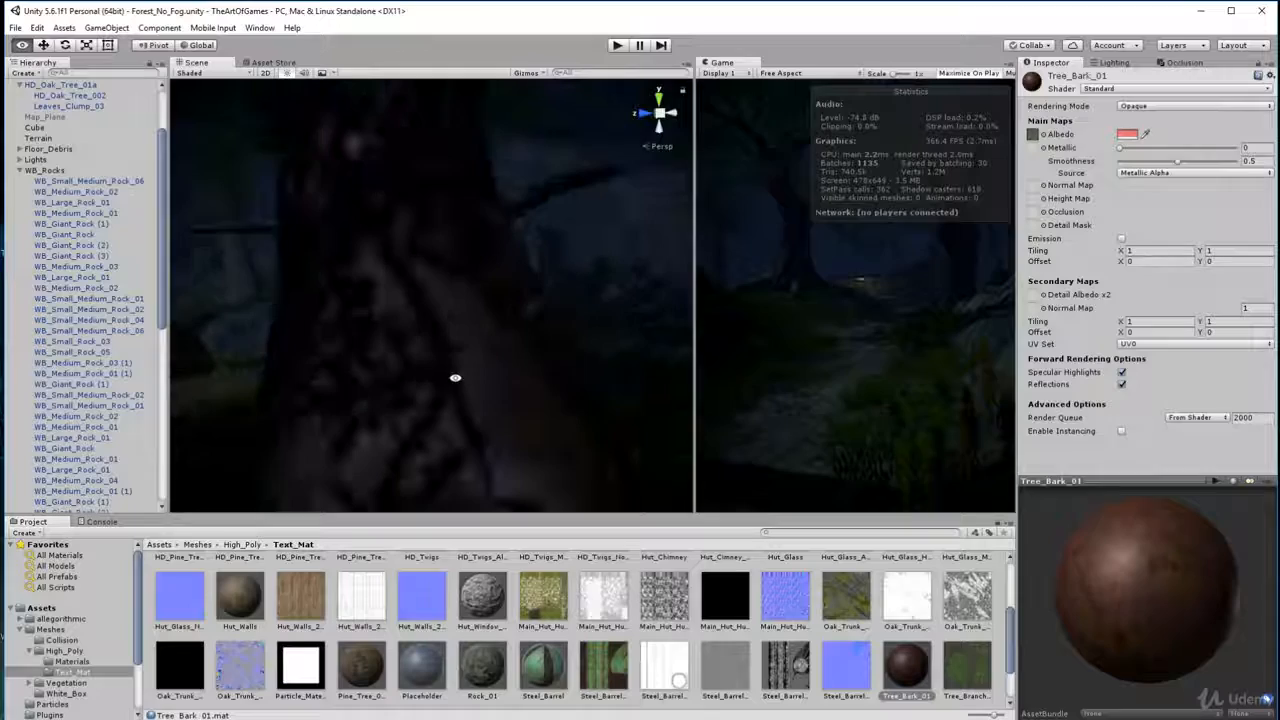
- Reset Tree_Bark_01's albedo tint to white and import the Oak Trunk texture as a normal map
{"action": "left_click", "coordinate": [1128, 134]}
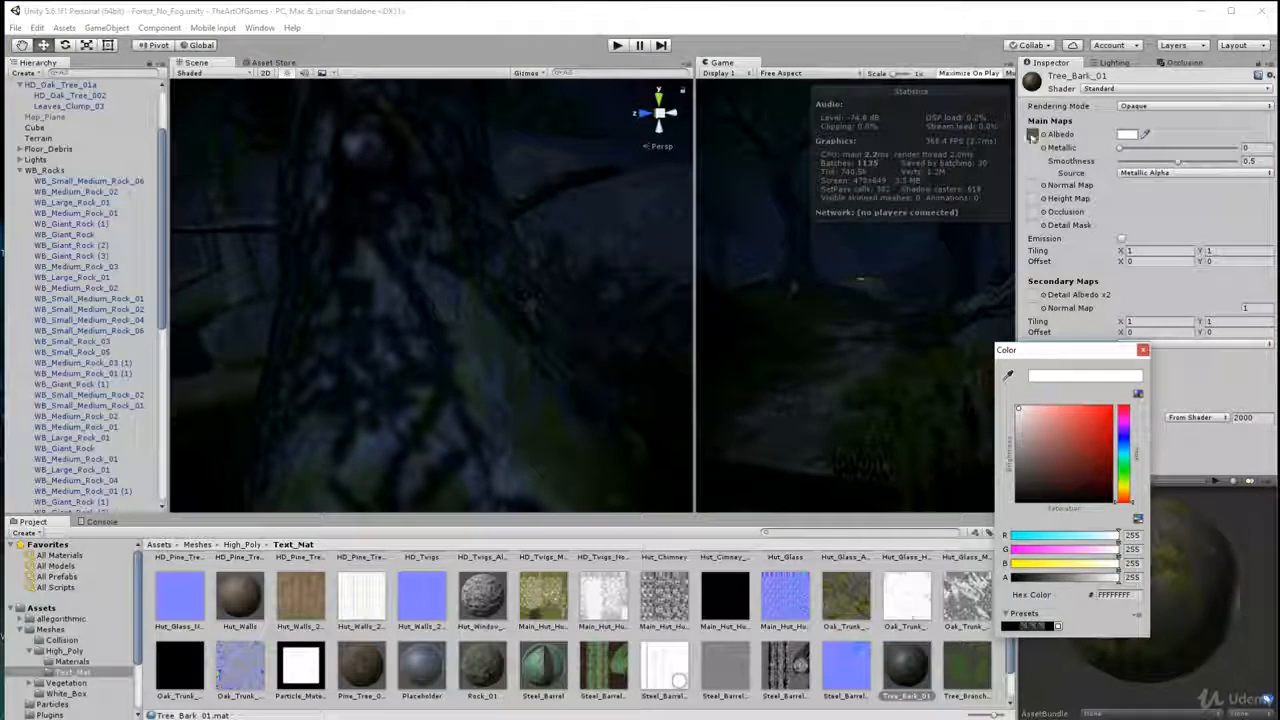
{"action": "left_click", "coordinate": [1143, 349]}
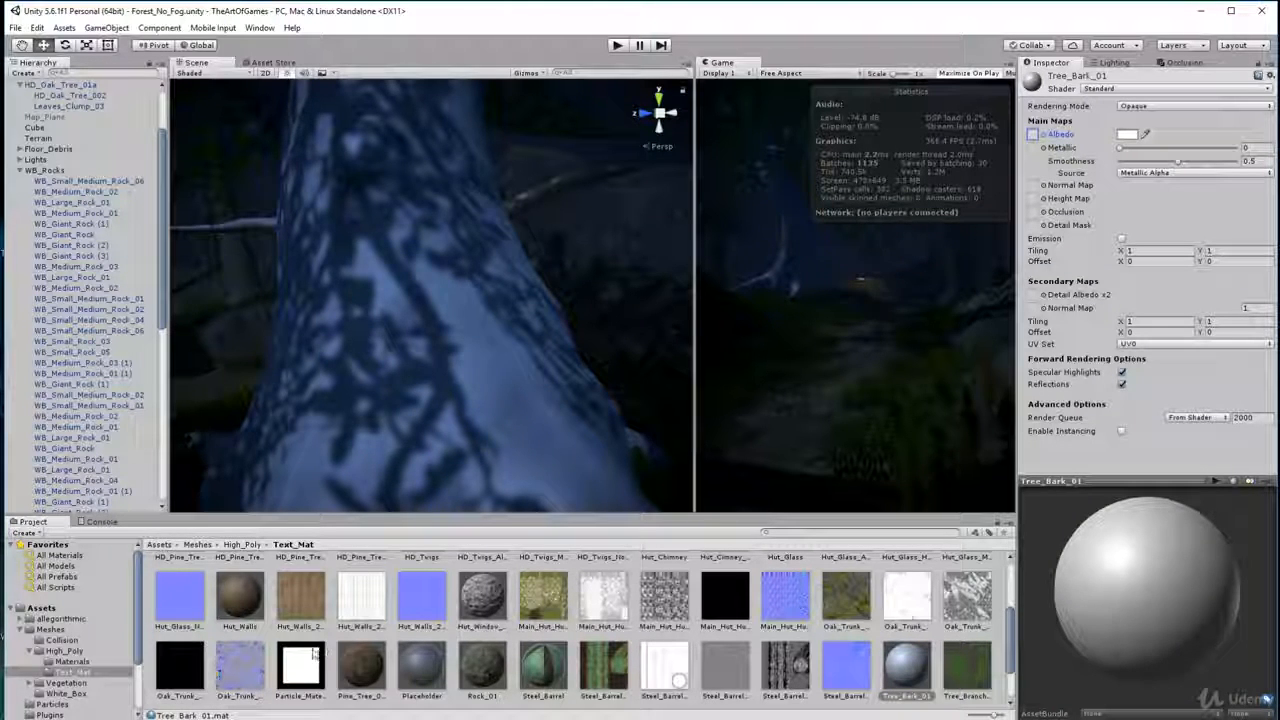
{"action": "left_click", "coordinate": [240, 665]}
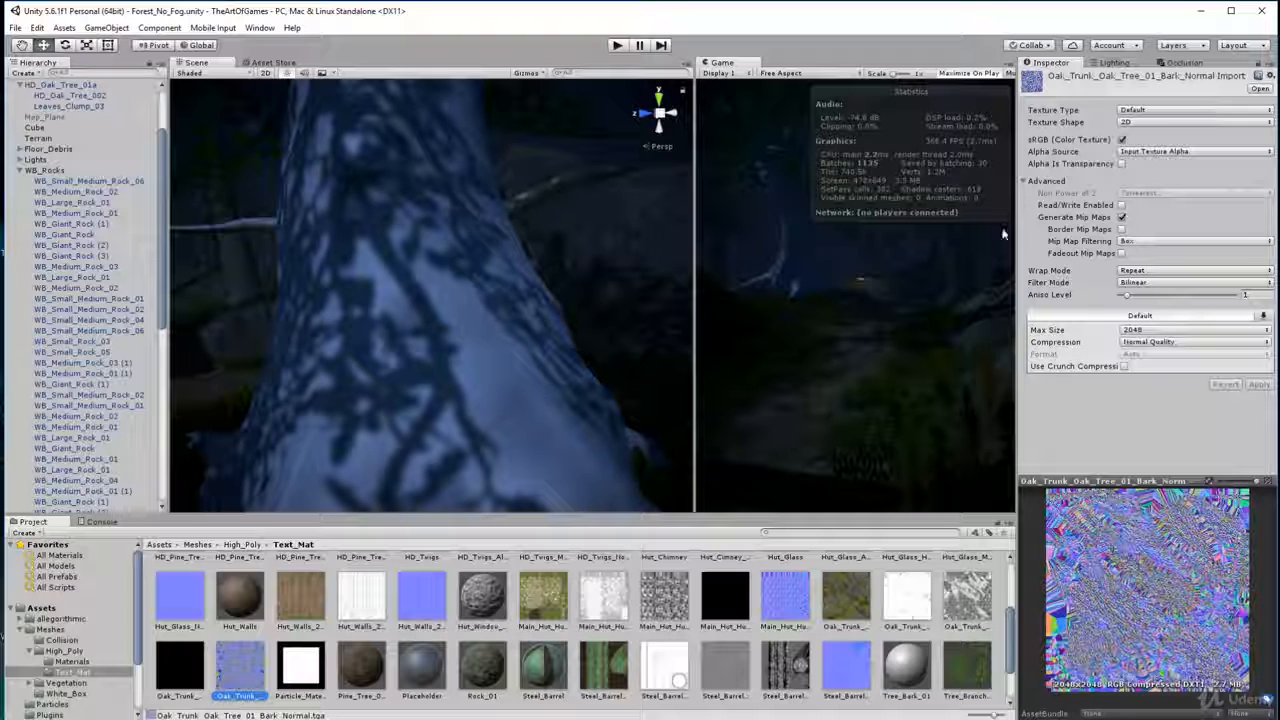
{"action": "left_click", "coordinate": [1190, 110]}
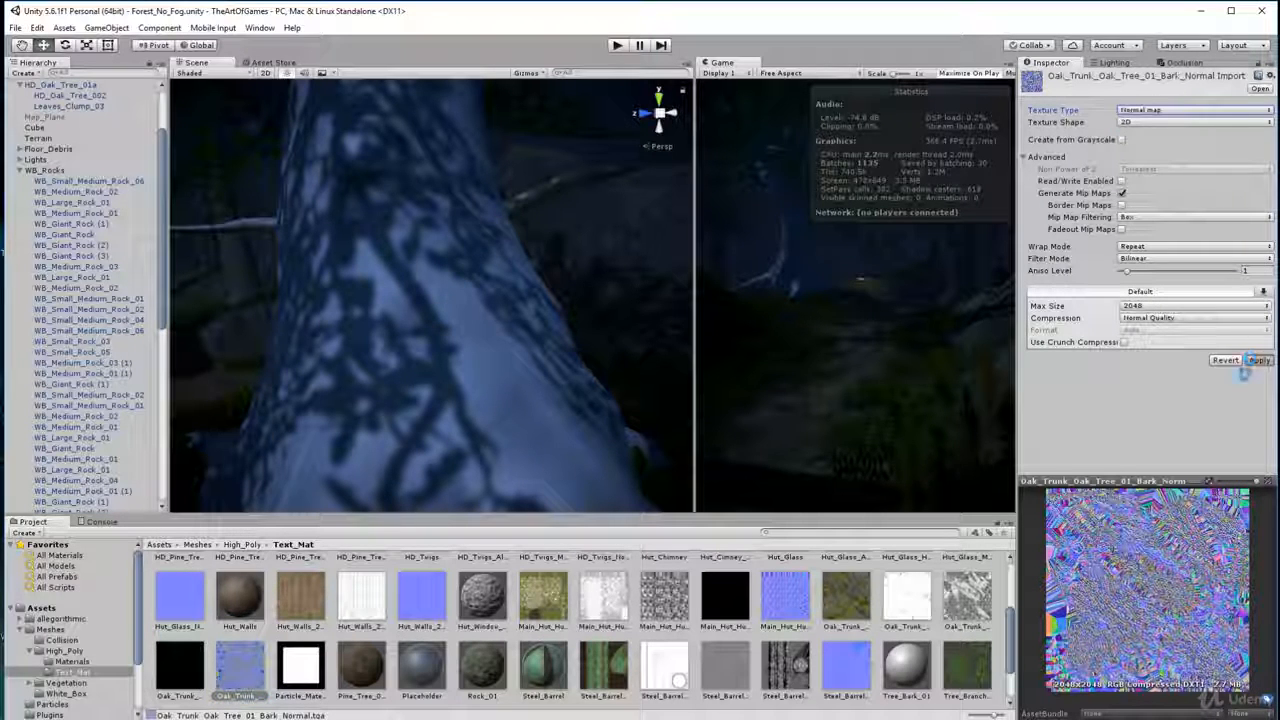
{"action": "left_click", "coordinate": [1258, 360]}
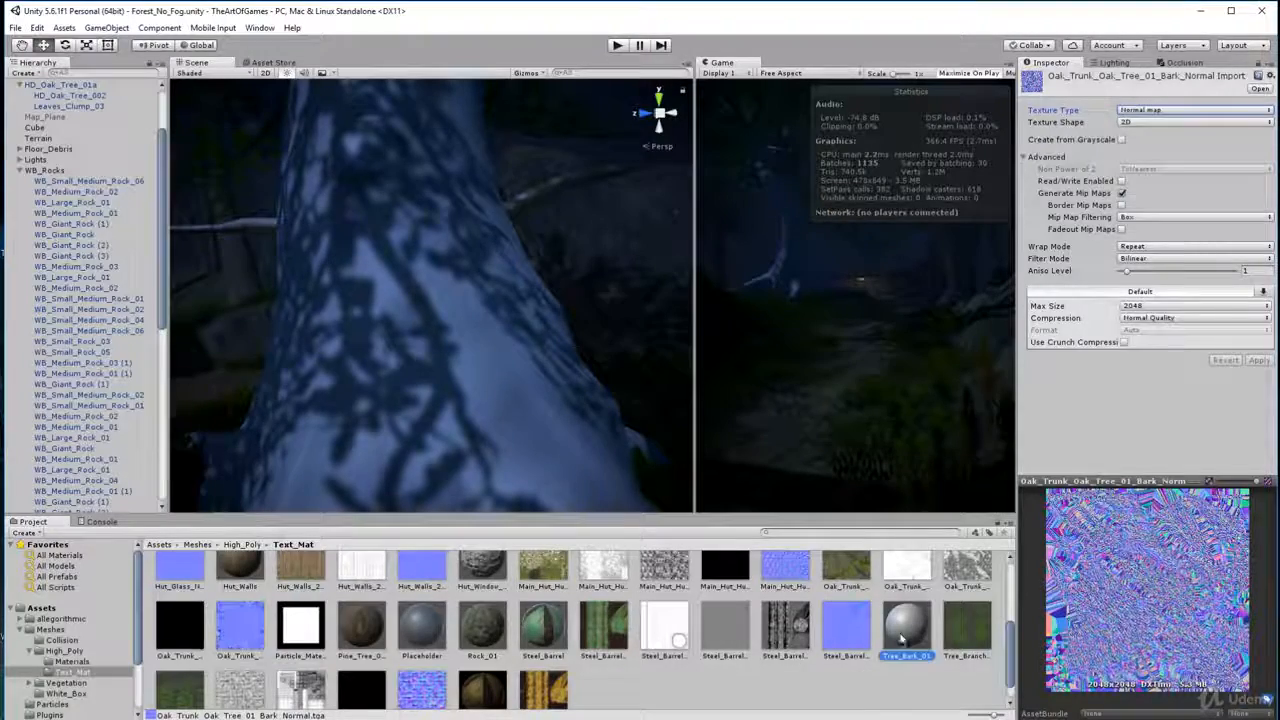
- Select the Tree_Bark_01 material and scroll up its Inspector
{"action": "left_click", "coordinate": [906, 650]}
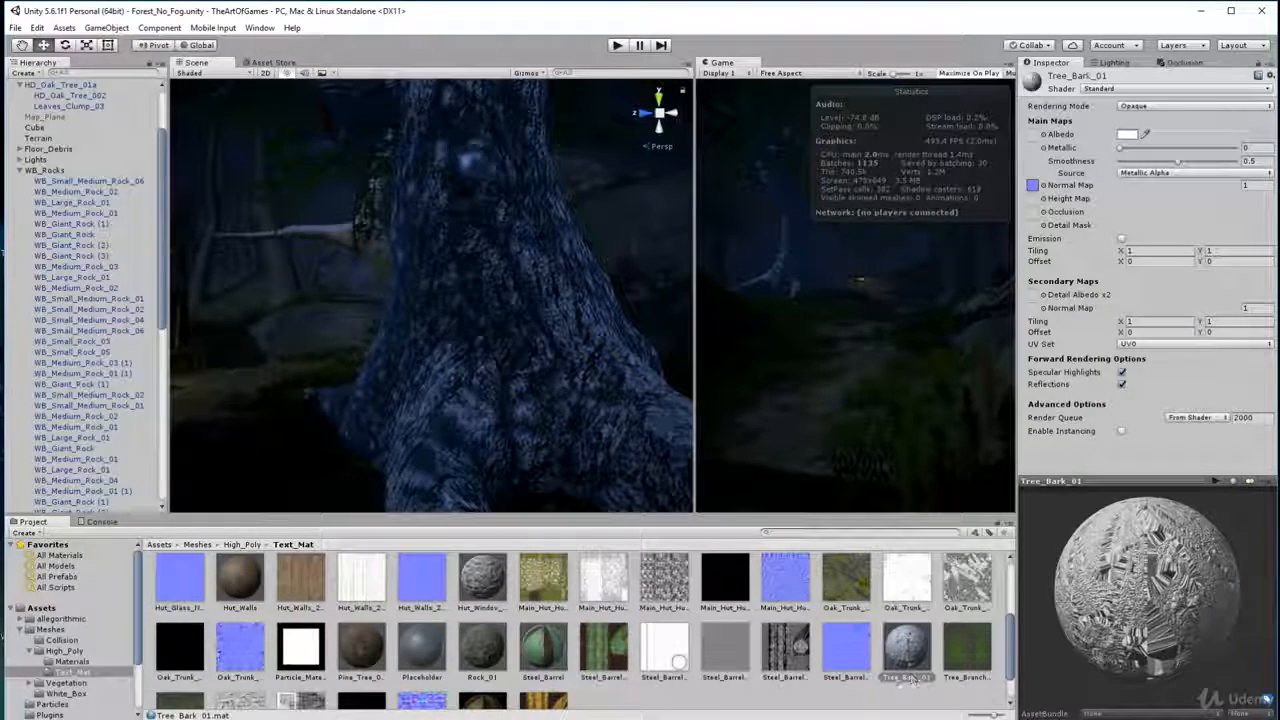
{"action": "scroll", "scroll_direction": "up", "scroll_amount": 3}
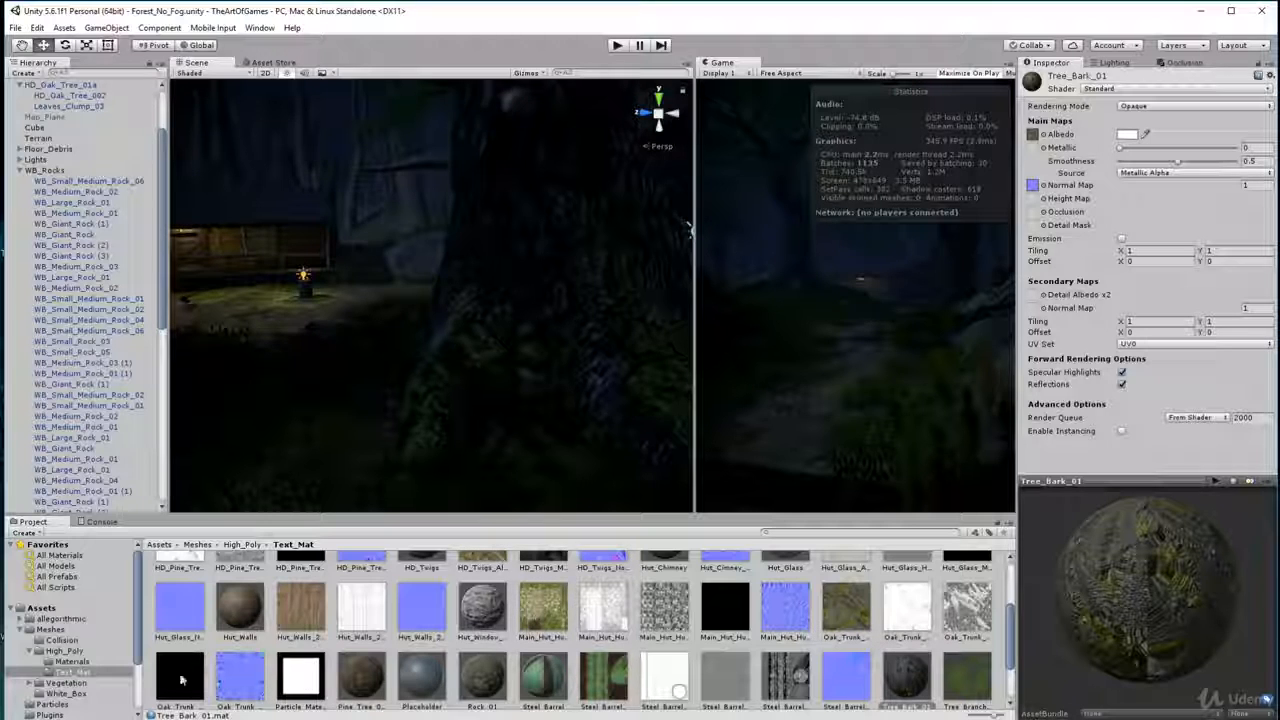
- Pick the bark metallic-smoothness texture and raise the material's smoothness to full
{"action": "left_click", "coordinate": [178, 665]}
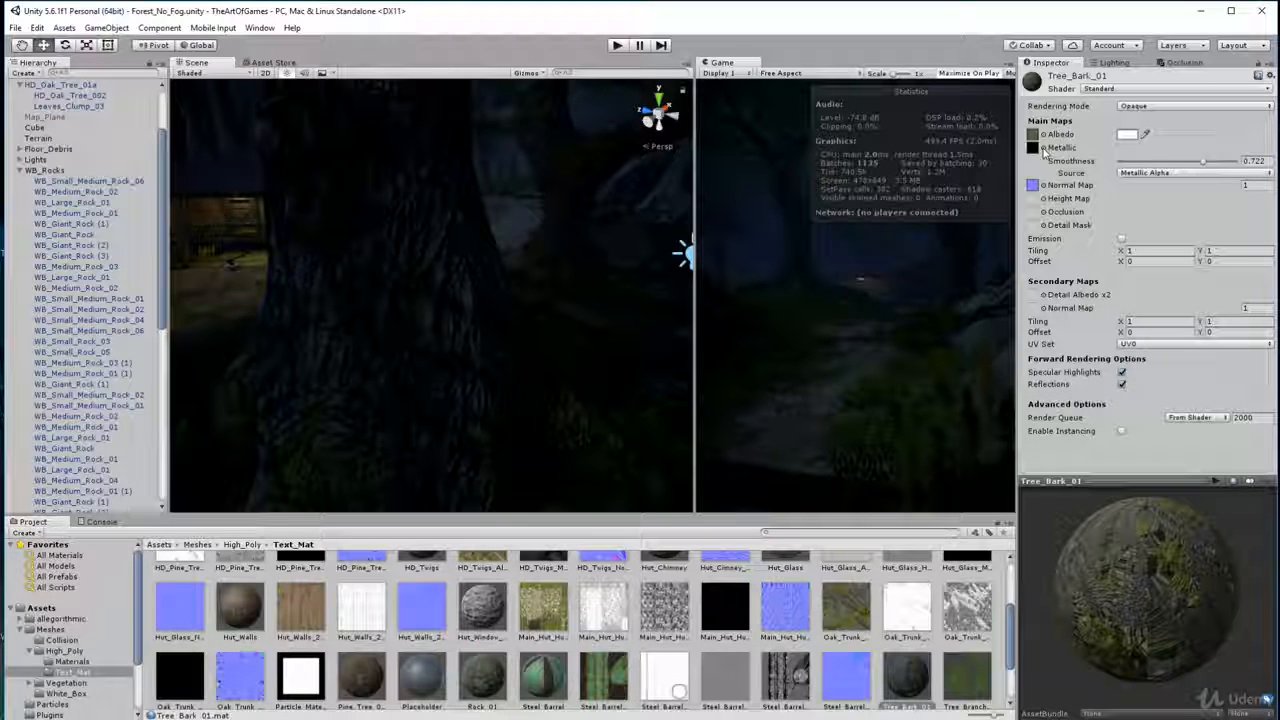
{"action": "left_click_drag", "start_coordinate": [1200, 160], "coordinate": [1115, 160]}
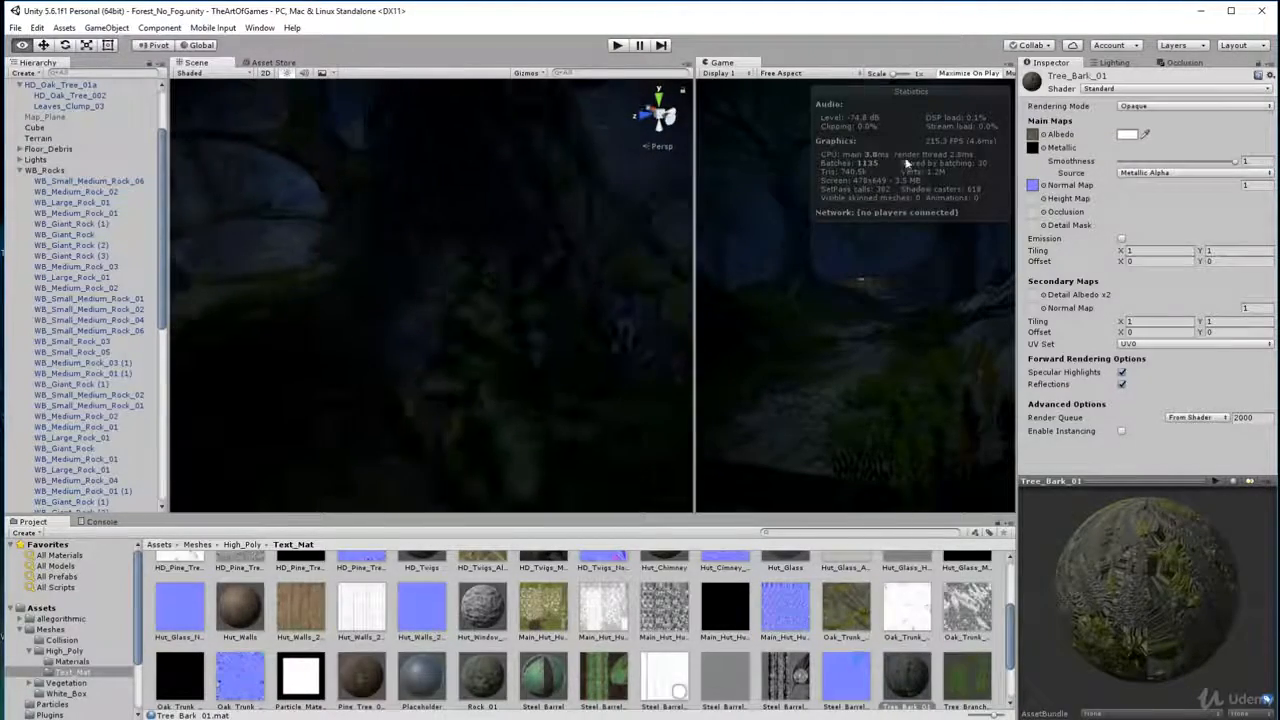
{"action": "left_click", "coordinate": [1127, 134]}
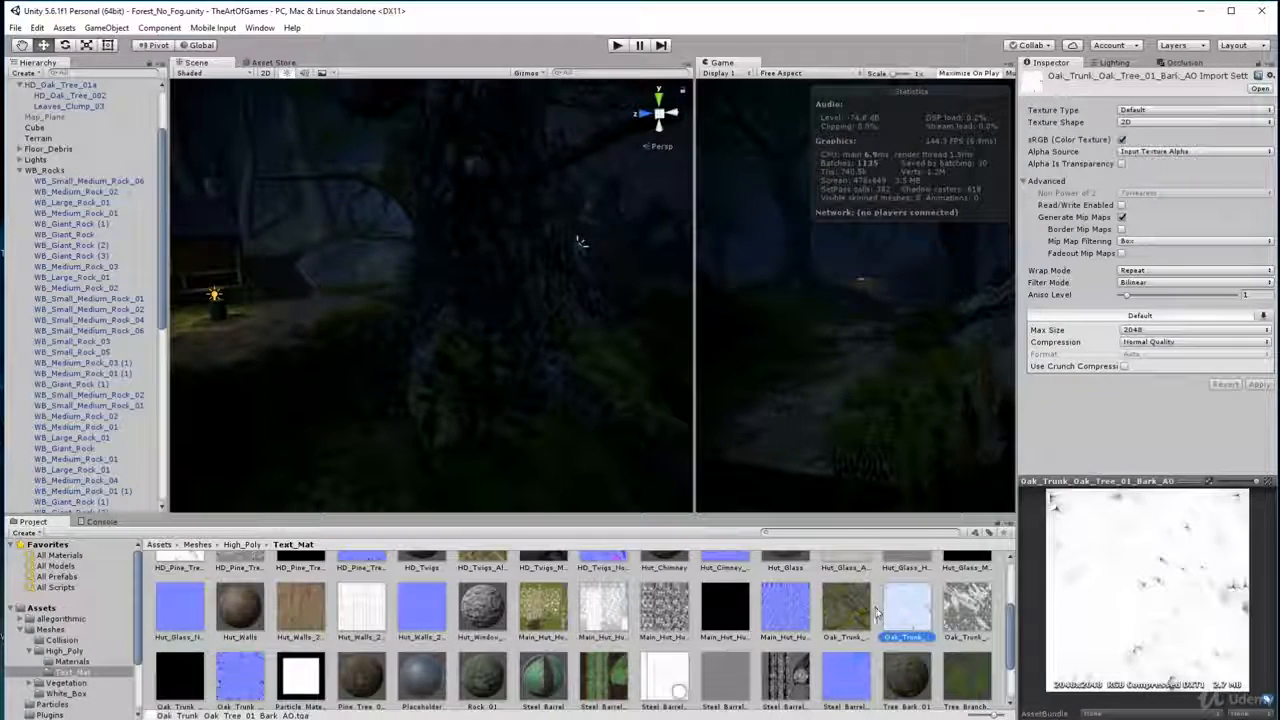
- Select the bark ambient occlusion texture
{"action": "left_click", "coordinate": [906, 670]}
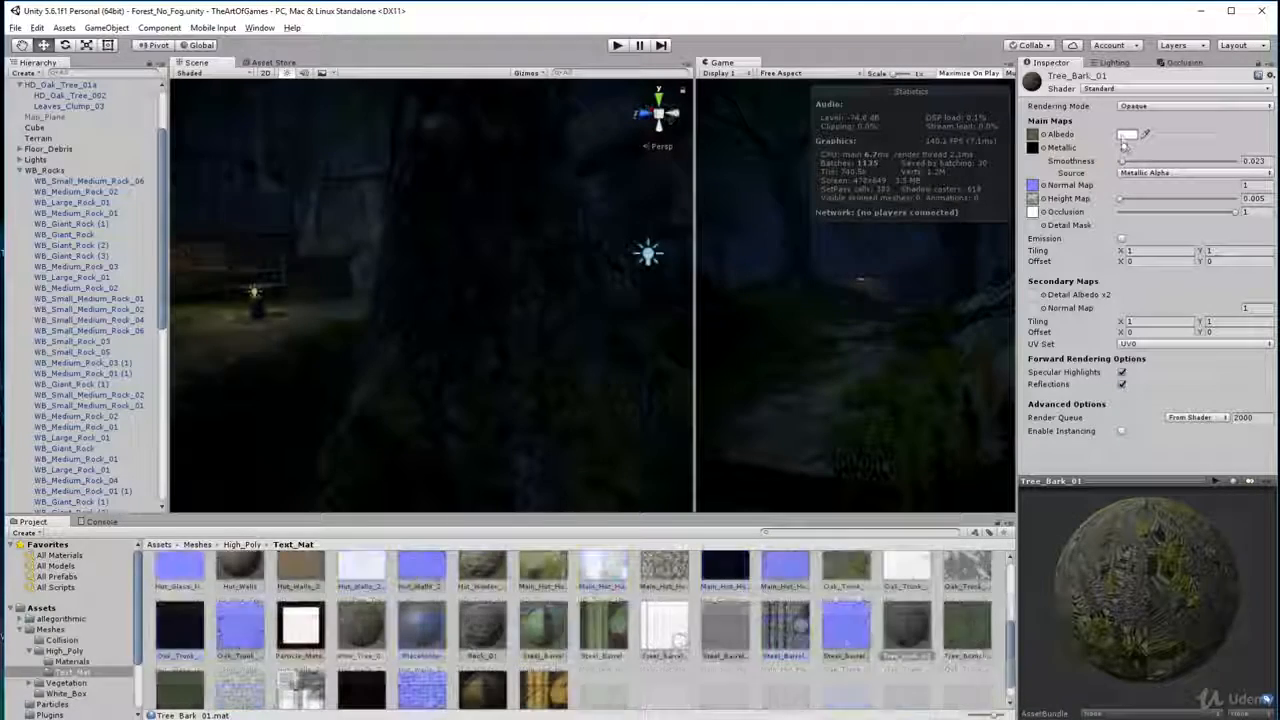
- Switch Tree_Bark_01 to the Nature/Tree Creator Bark shader
{"action": "left_click", "coordinate": [1128, 134]}
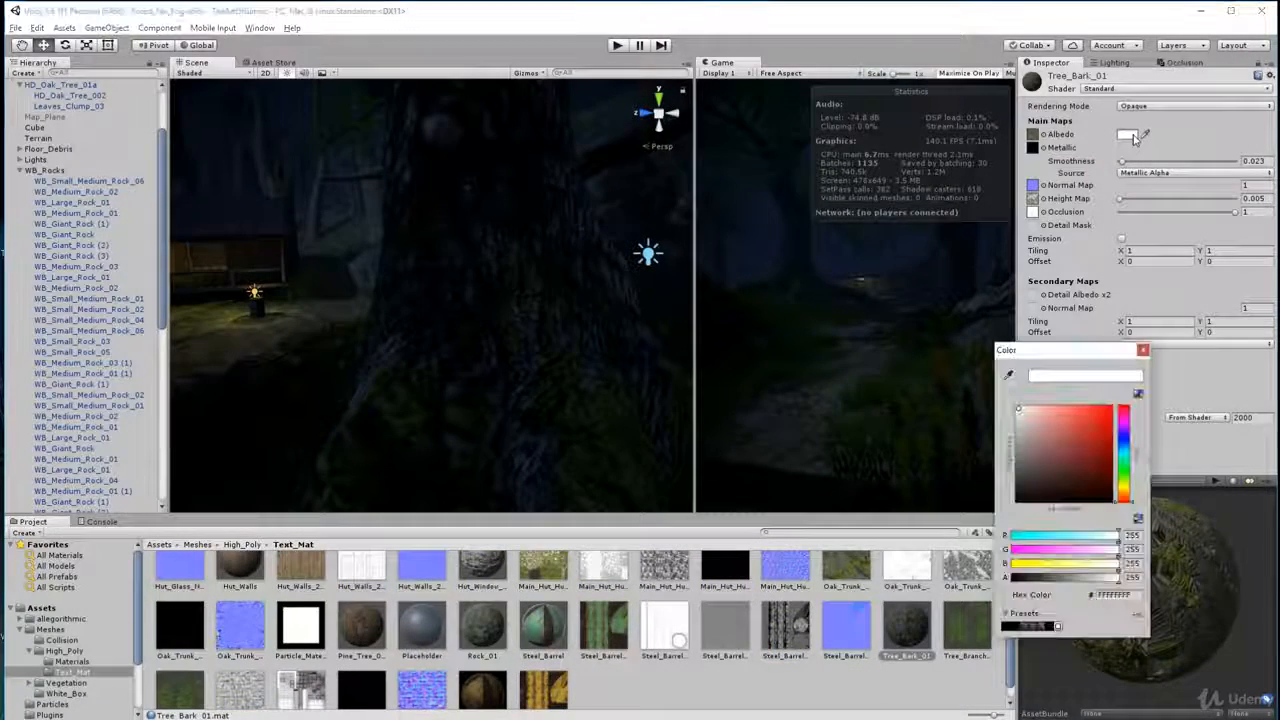
{"action": "left_click", "coordinate": [1143, 350]}
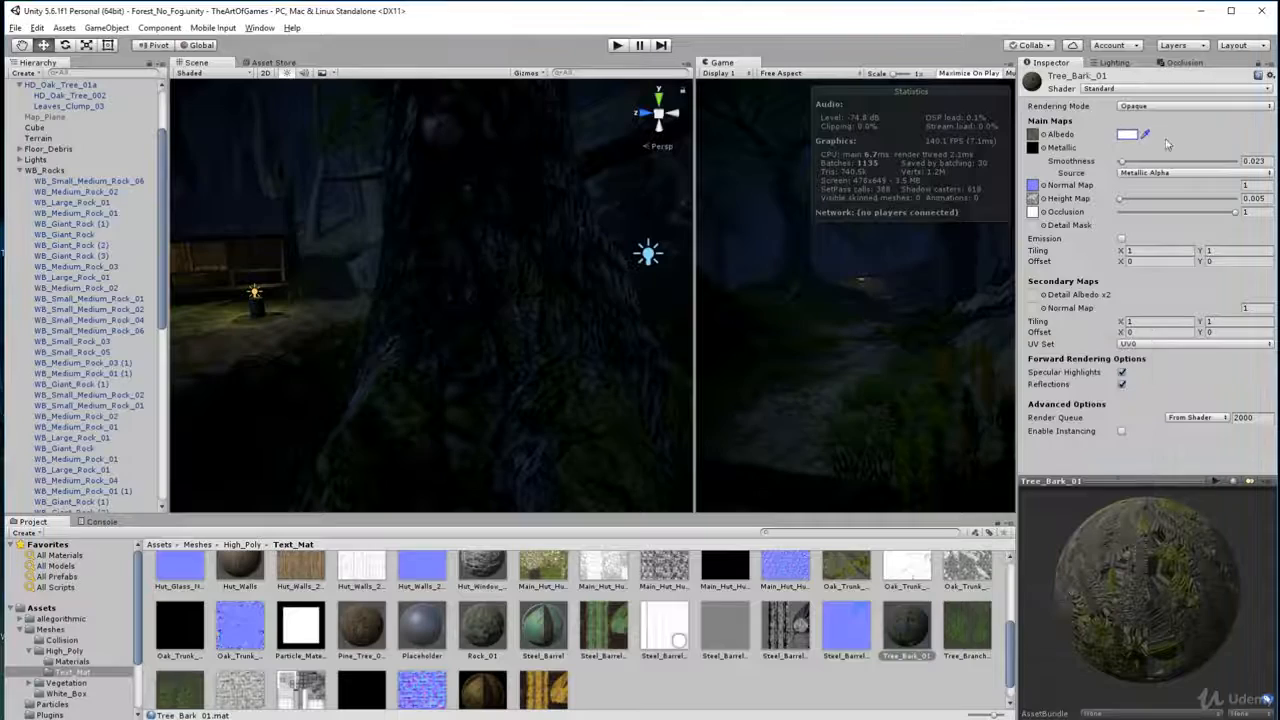
{"action": "left_click", "coordinate": [1170, 88]}
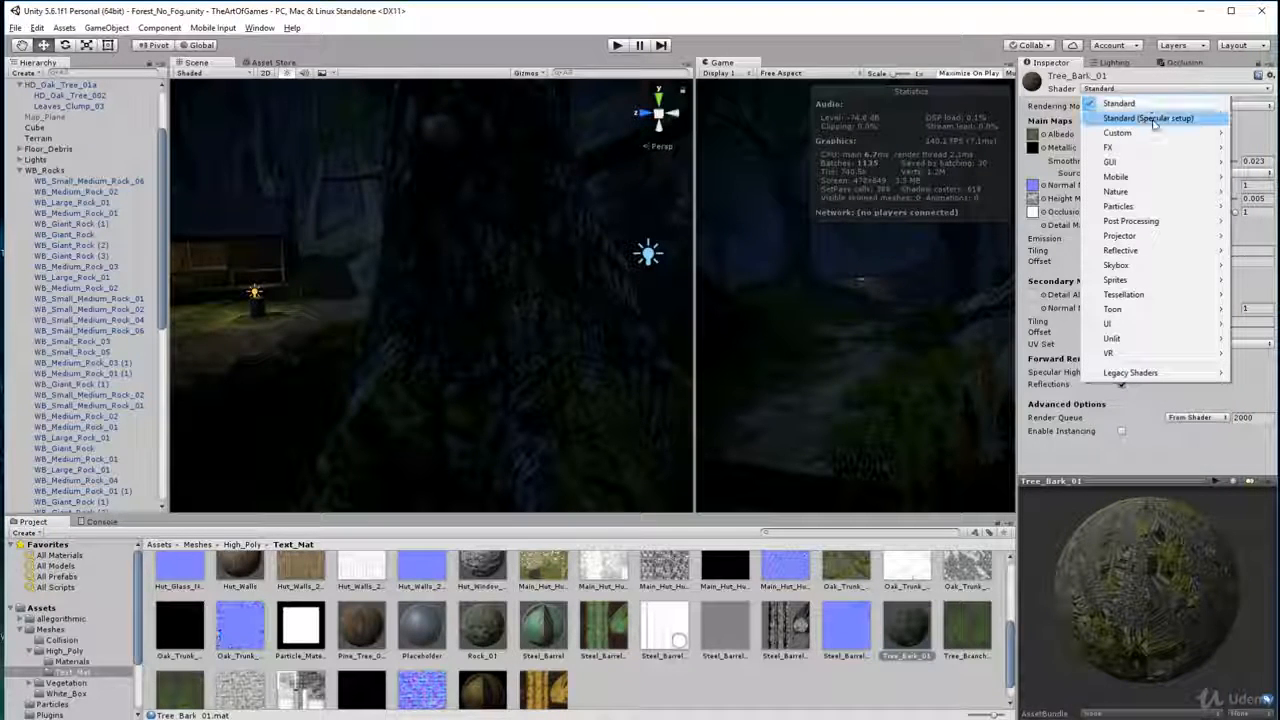
{"action": "mouse_move", "coordinate": [1115, 191]}
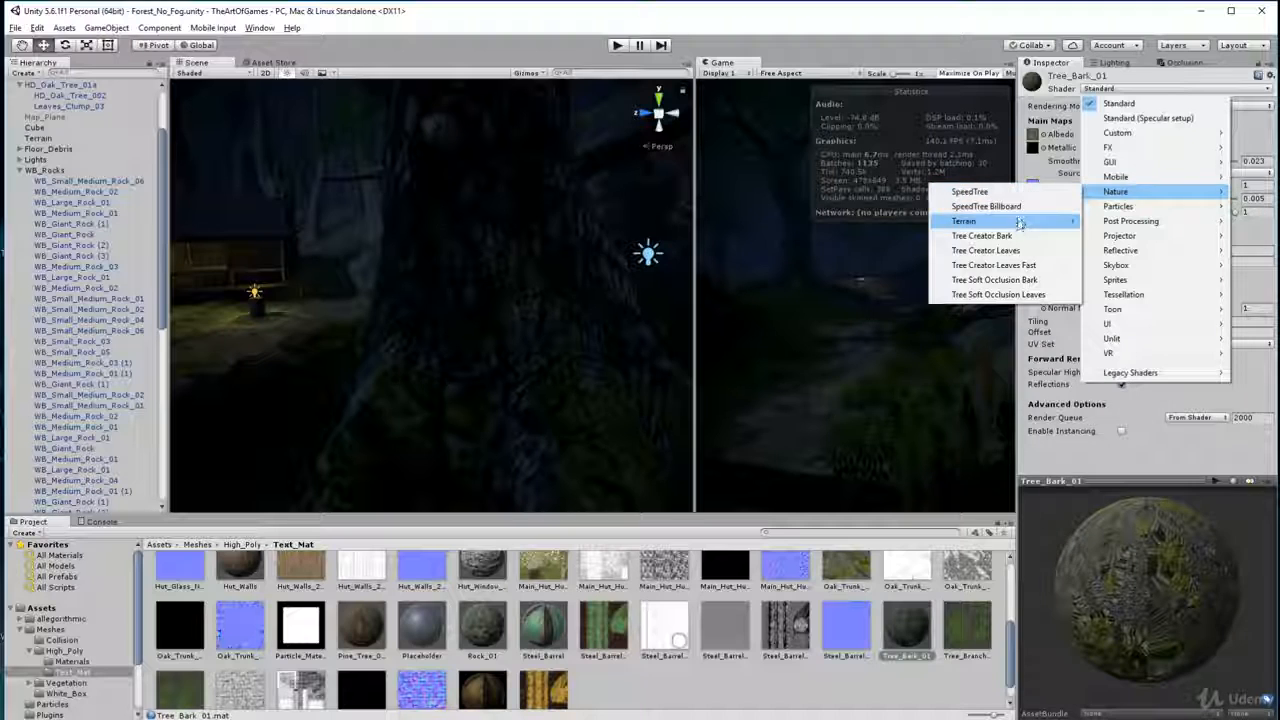
{"action": "left_click", "coordinate": [982, 235]}
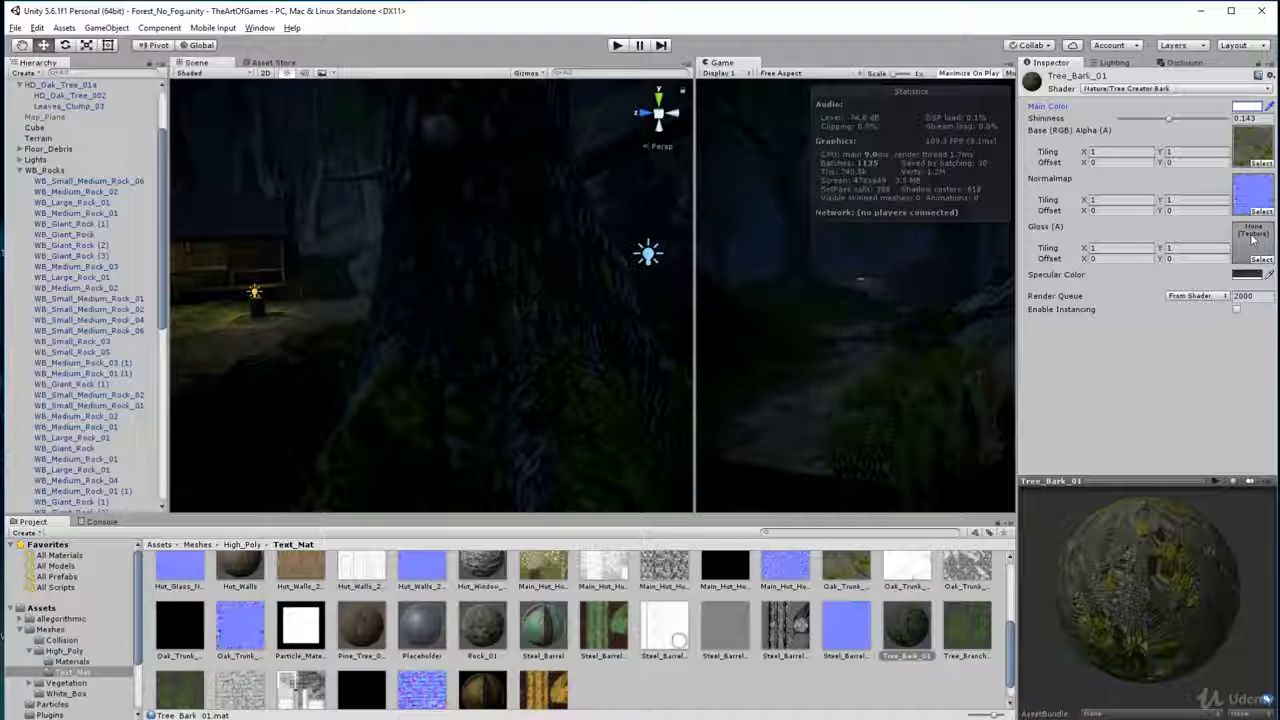
- Set the bark shader's specular colour to white
{"action": "left_click", "coordinate": [1249, 274]}
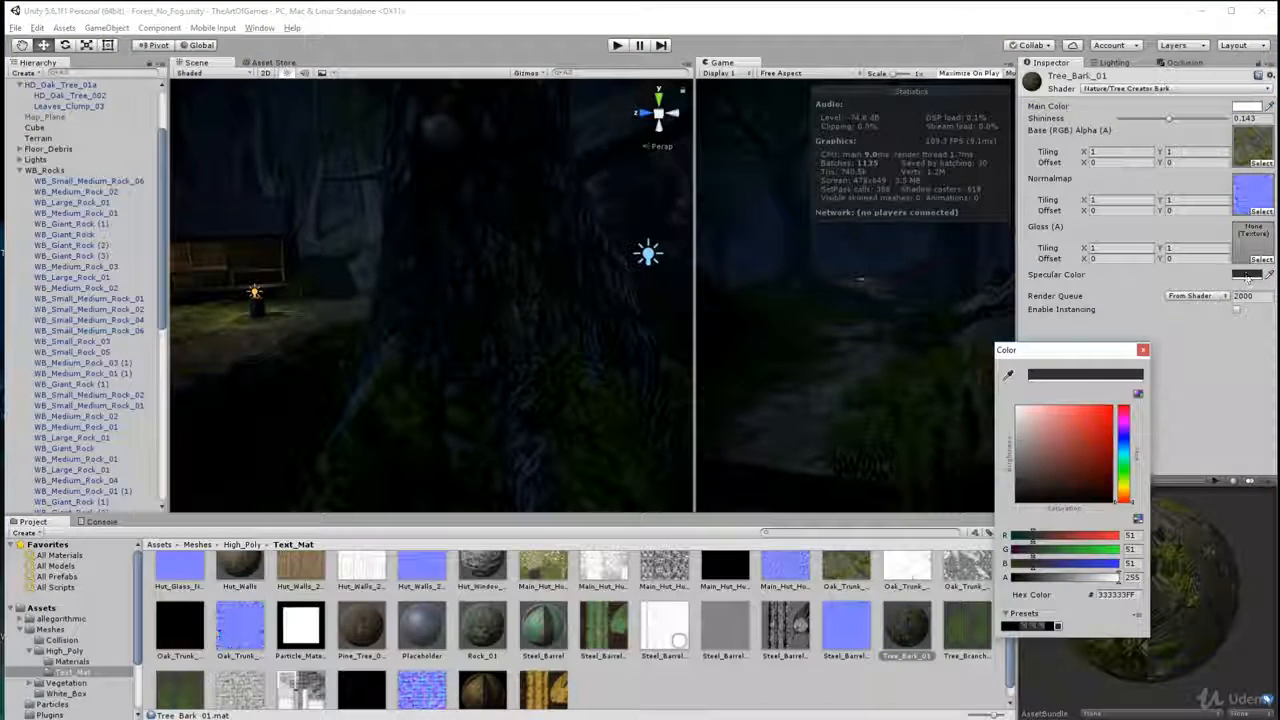
{"action": "left_click", "coordinate": [1020, 408]}
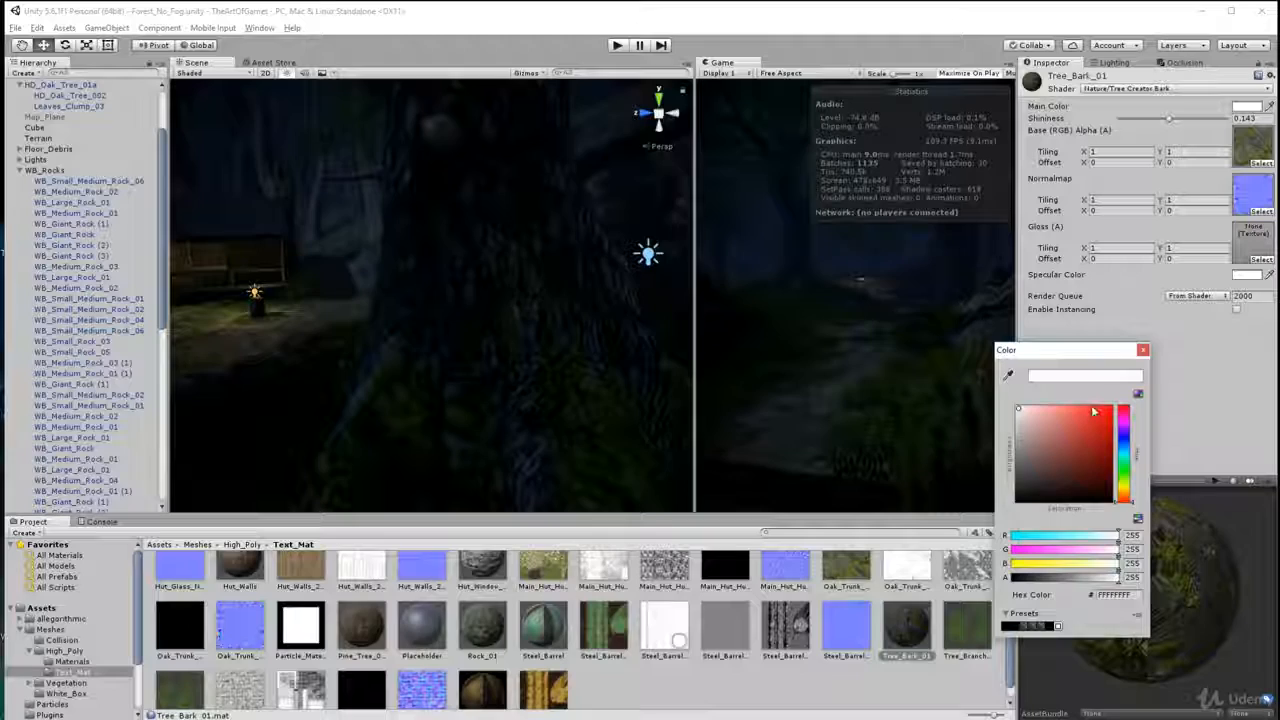
{"action": "left_click", "coordinate": [1143, 349]}
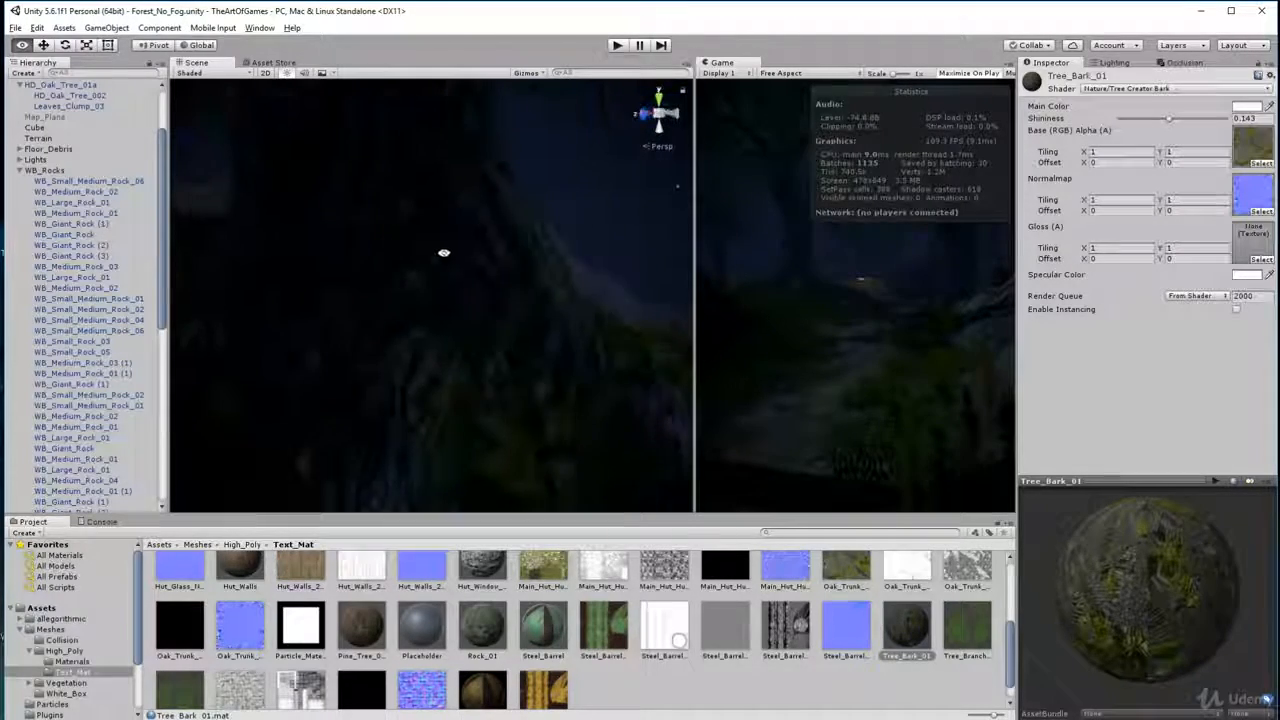
{"action": "left_click", "coordinate": [1160, 88]}
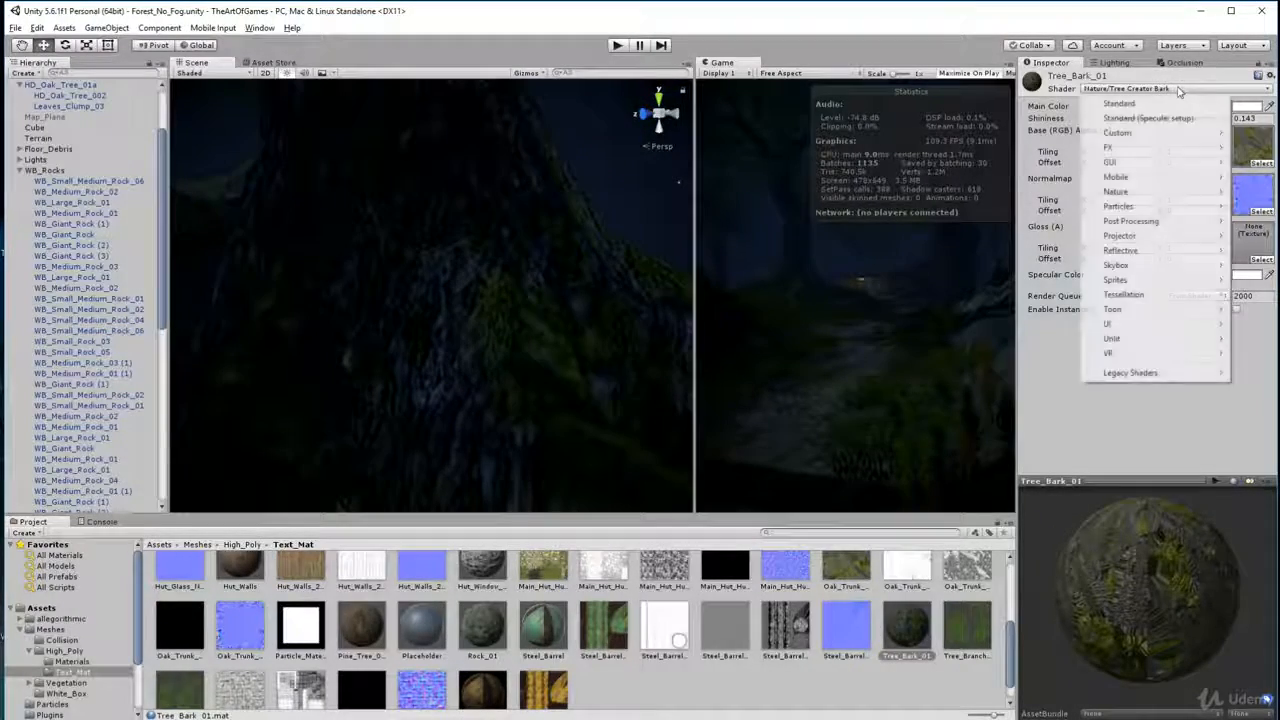